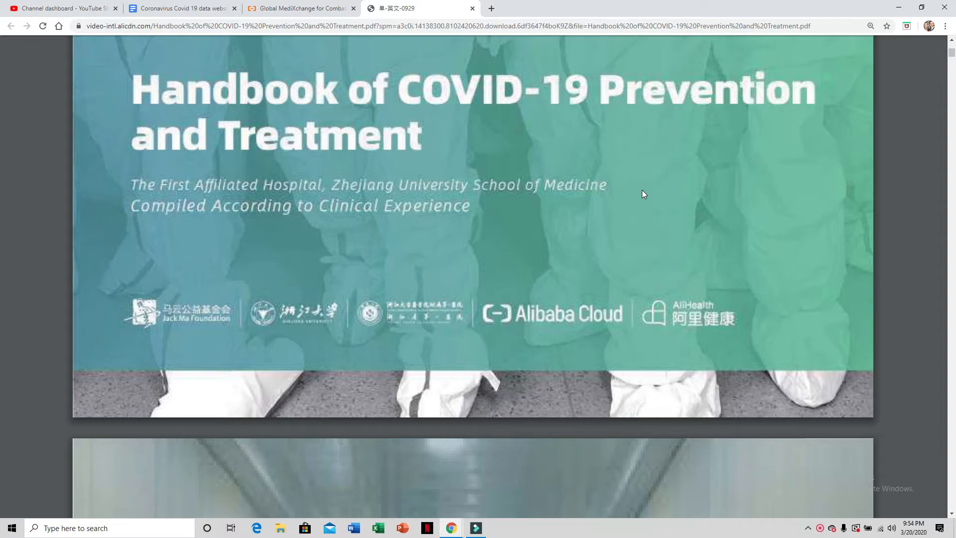
Scroll the COVID-19 handbook PDF past the cover, Editor's Note and Foreword to the Contents
{"action": "scroll", "scroll_direction": "down", "scroll_amount": 3}
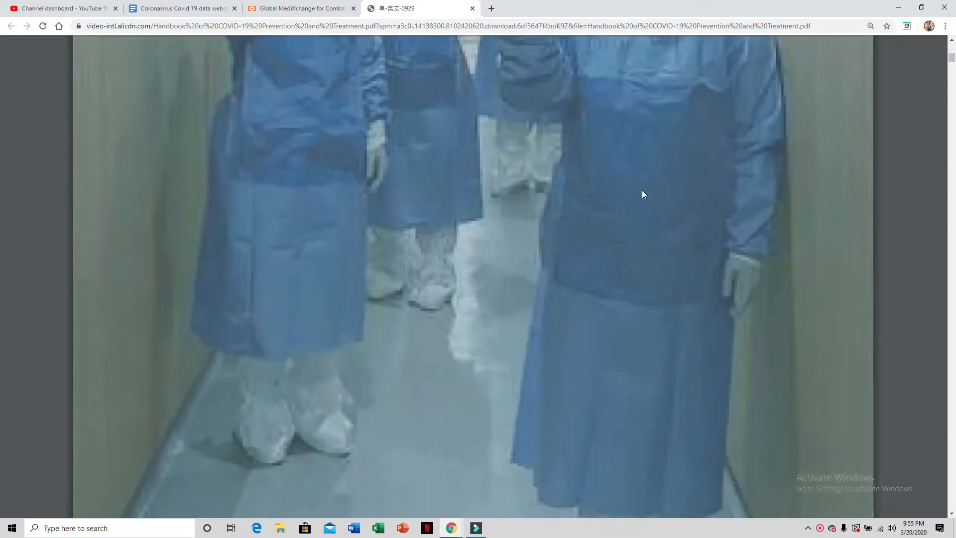
{"action": "scroll", "scroll_direction": "down", "scroll_amount": 3}
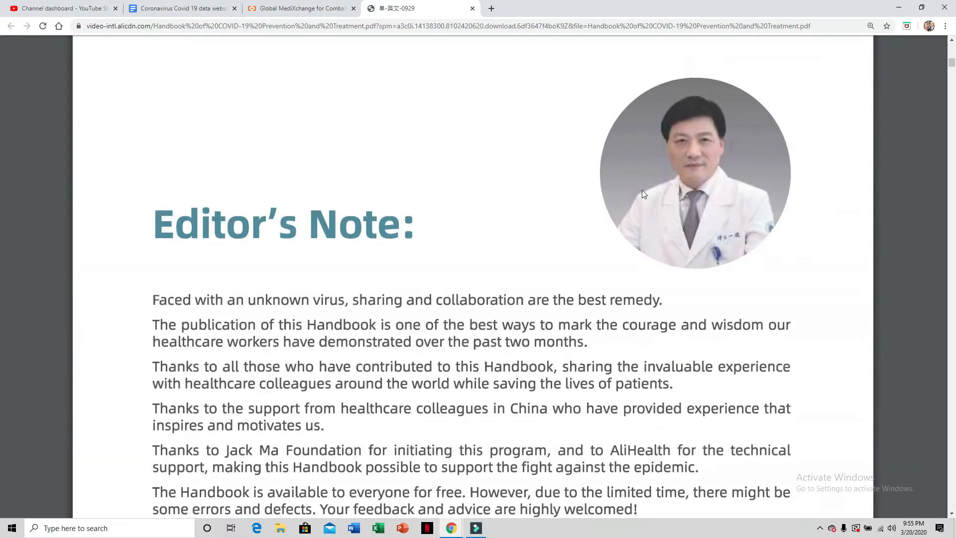
{"action": "scroll", "scroll_direction": "down", "scroll_amount": 3}
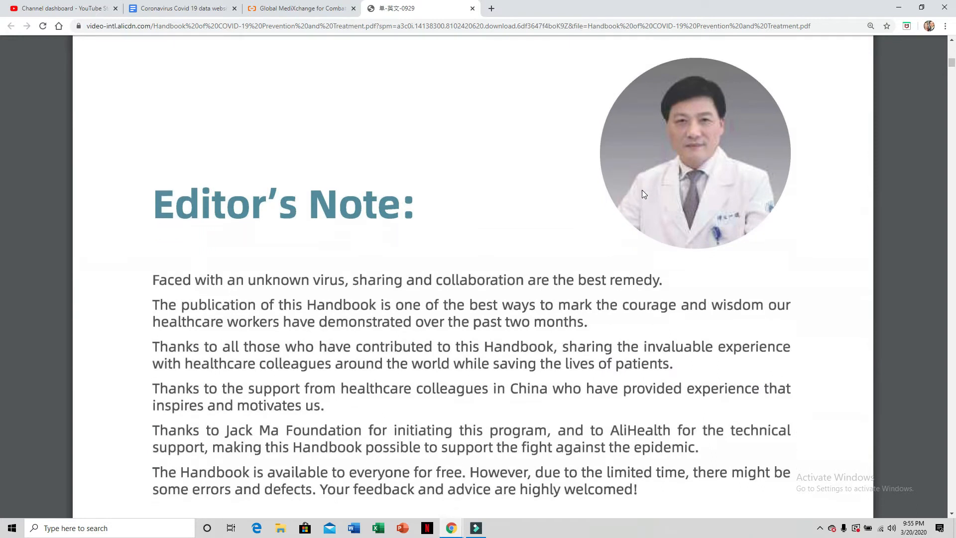
{"action": "scroll", "scroll_direction": "down", "scroll_amount": 3}
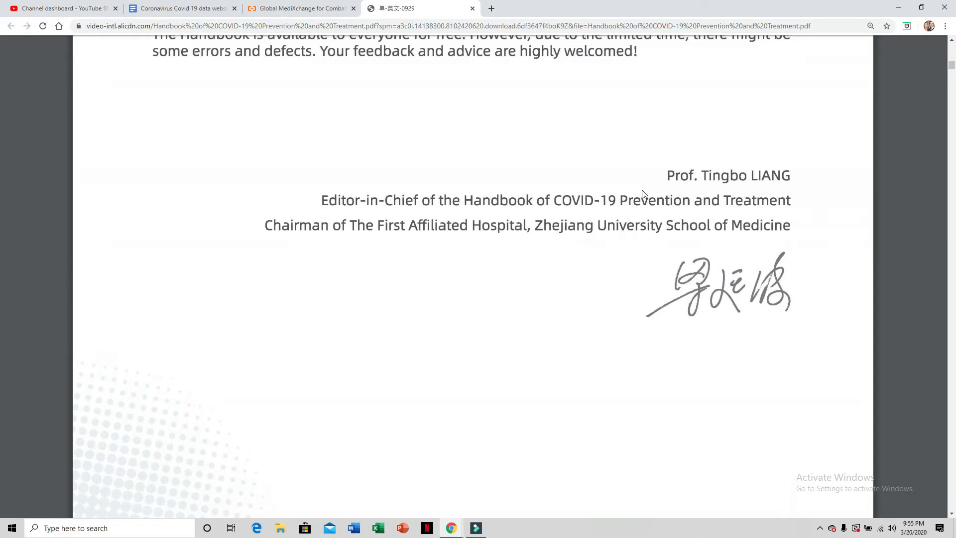
{"action": "scroll", "scroll_direction": "down", "scroll_amount": 3}
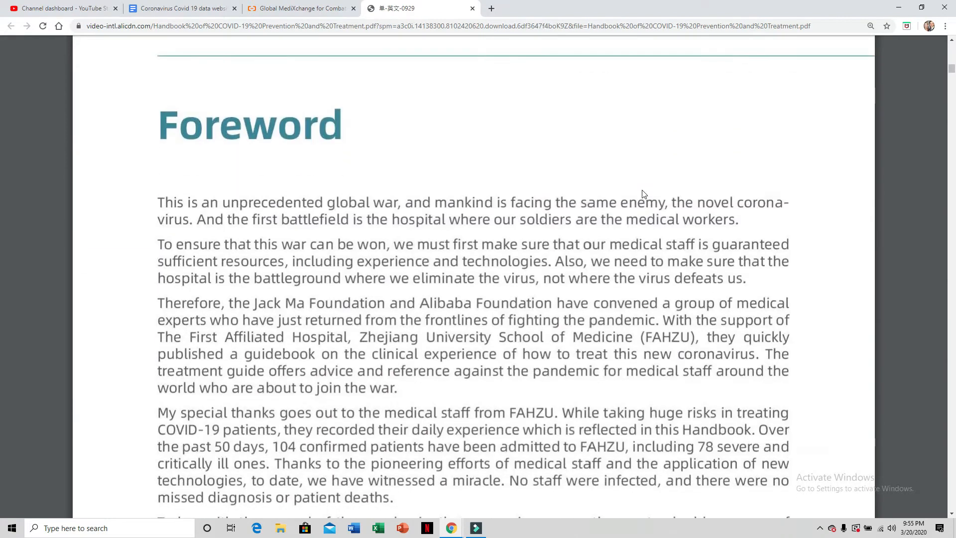
{"action": "scroll", "scroll_direction": "down", "scroll_amount": 3}
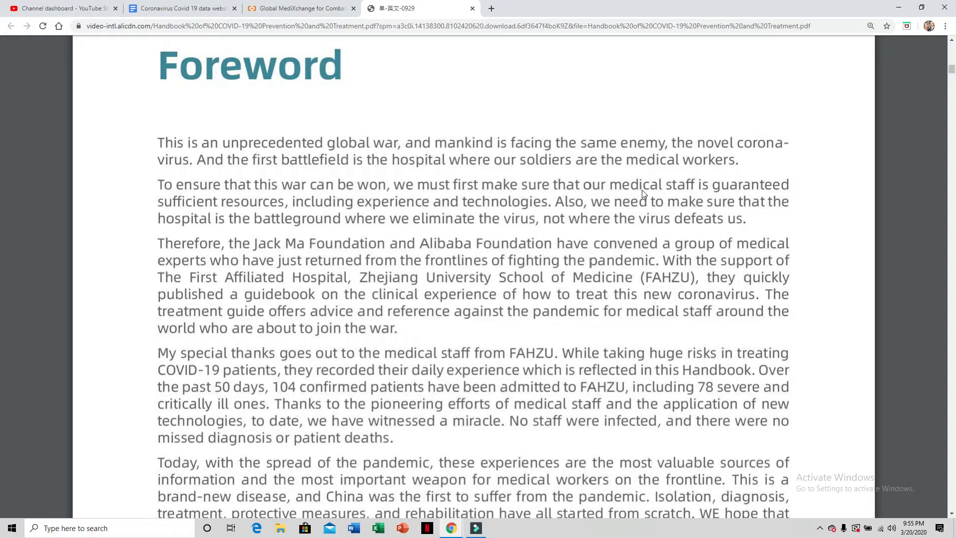
{"action": "scroll", "scroll_direction": "down", "scroll_amount": 3}
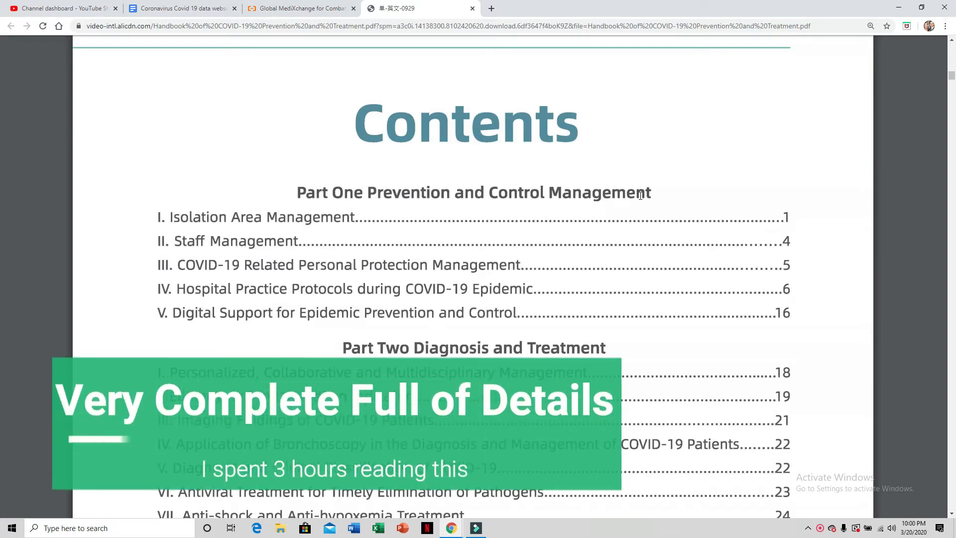
Scroll from the handbook Contents through section VI Antiviral Treatment, then reach the NEJM lopinavir–ritonavir article
{"action": "scroll", "scroll_direction": "down", "scroll_amount": 3}
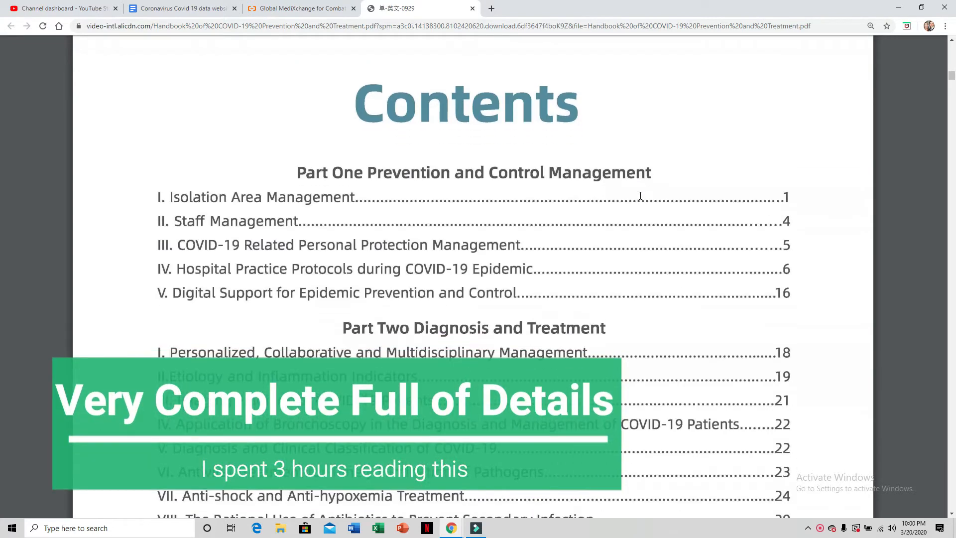
{"action": "scroll", "scroll_direction": "down", "scroll_amount": 3}
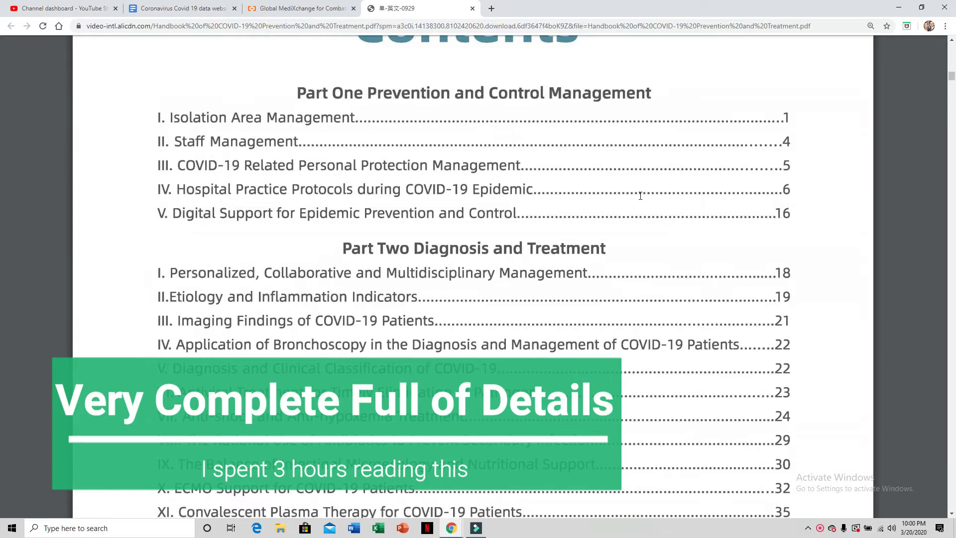
{"action": "scroll", "scroll_direction": "down", "scroll_amount": 3}
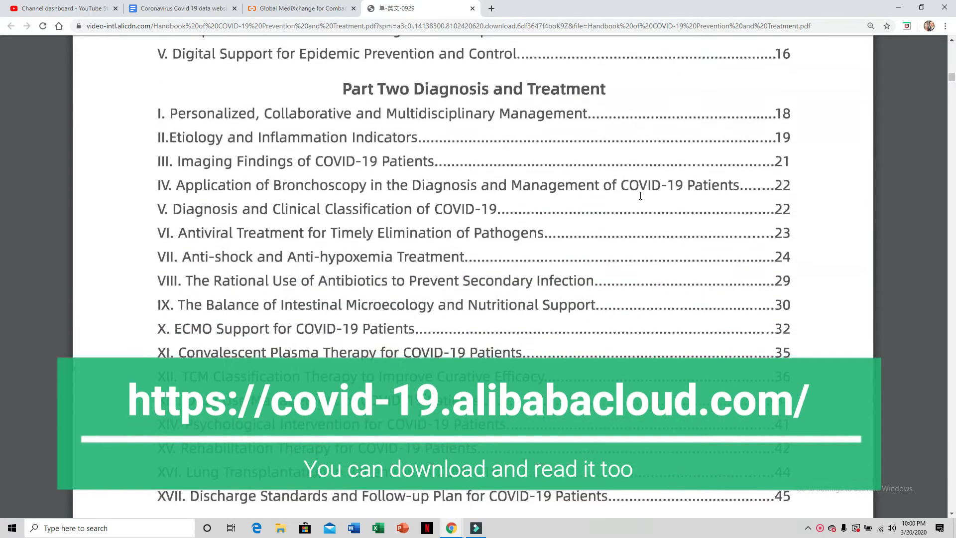
{"action": "scroll", "scroll_direction": "down", "scroll_amount": 3}
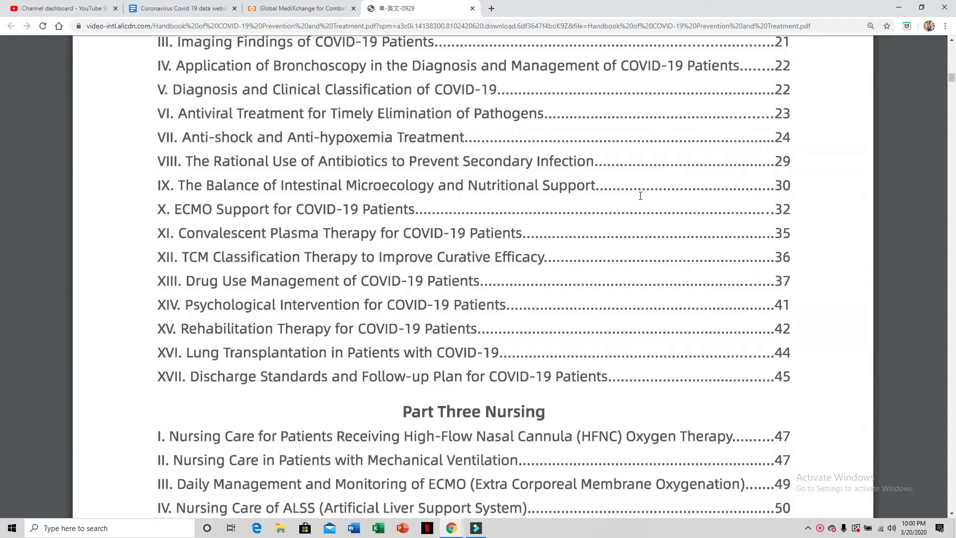
{"action": "mouse_move", "coordinate": [601, 293]}
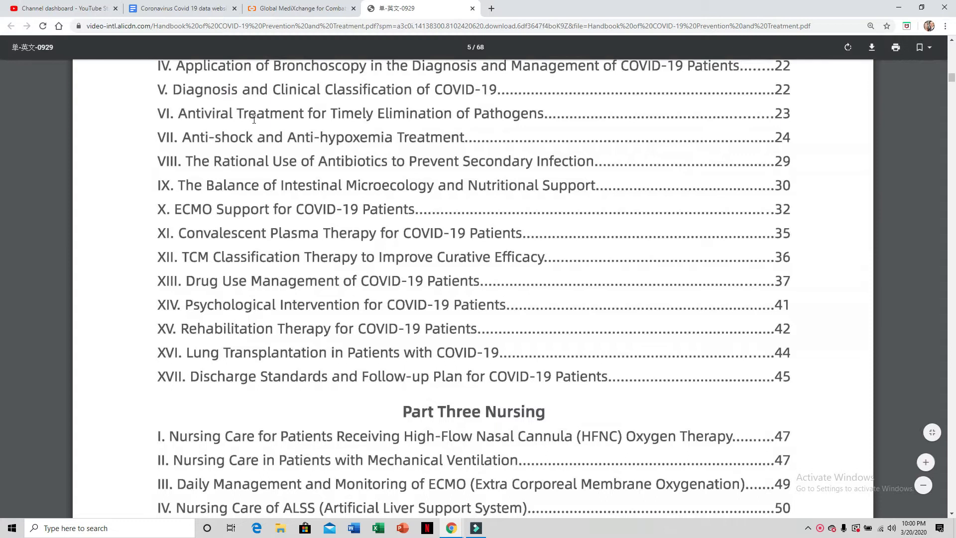
{"action": "scroll", "scroll_direction": "down", "scroll_amount": 3}
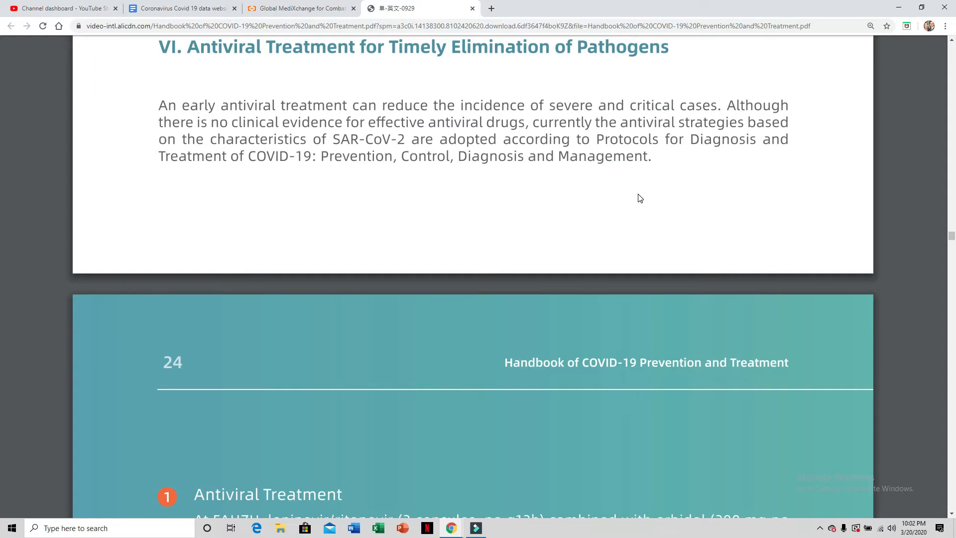
{"action": "scroll", "scroll_direction": "down", "scroll_amount": 3}
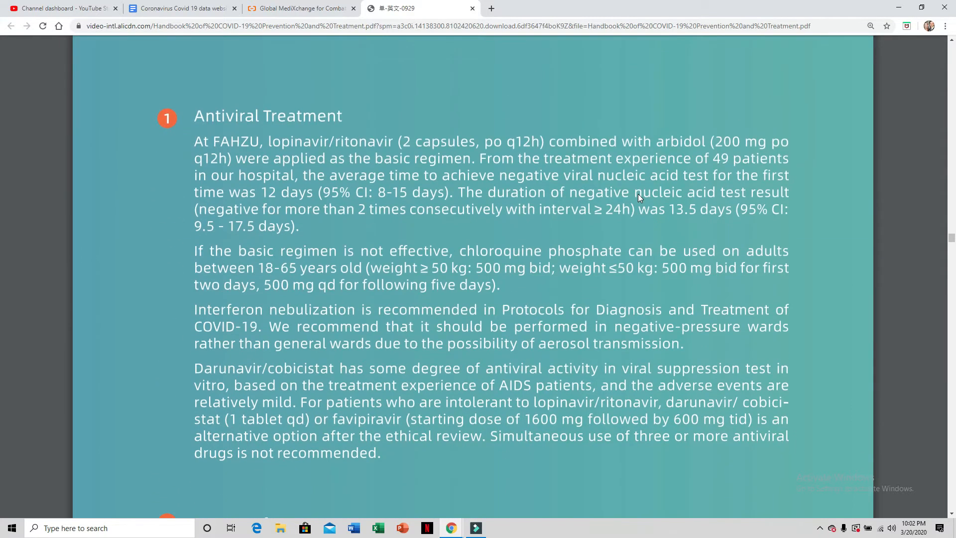
{"action": "scroll", "scroll_direction": "down", "scroll_amount": 3}
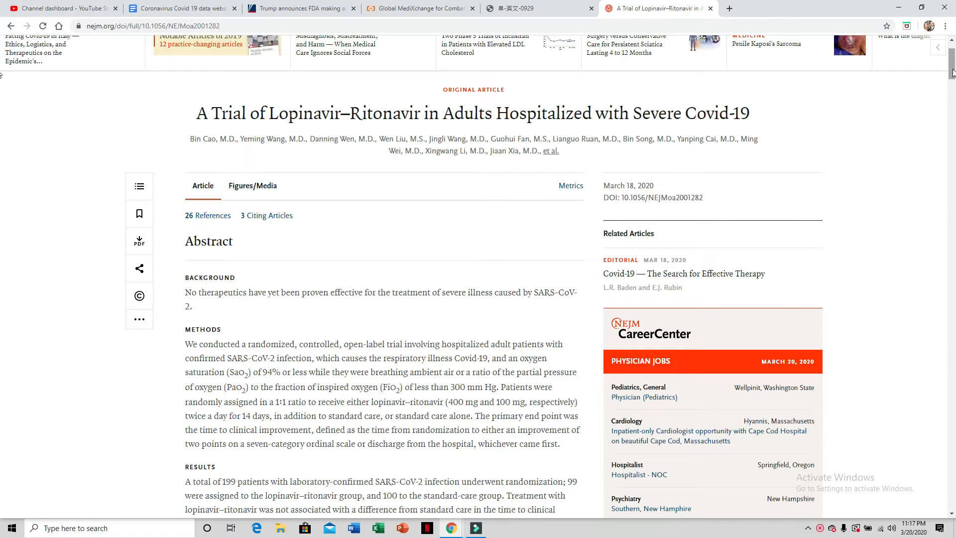
Scroll the NEJM article down to the Discussion's no-significant-benefit conclusion
{"action": "scroll", "scroll_direction": "down", "scroll_amount": 3}
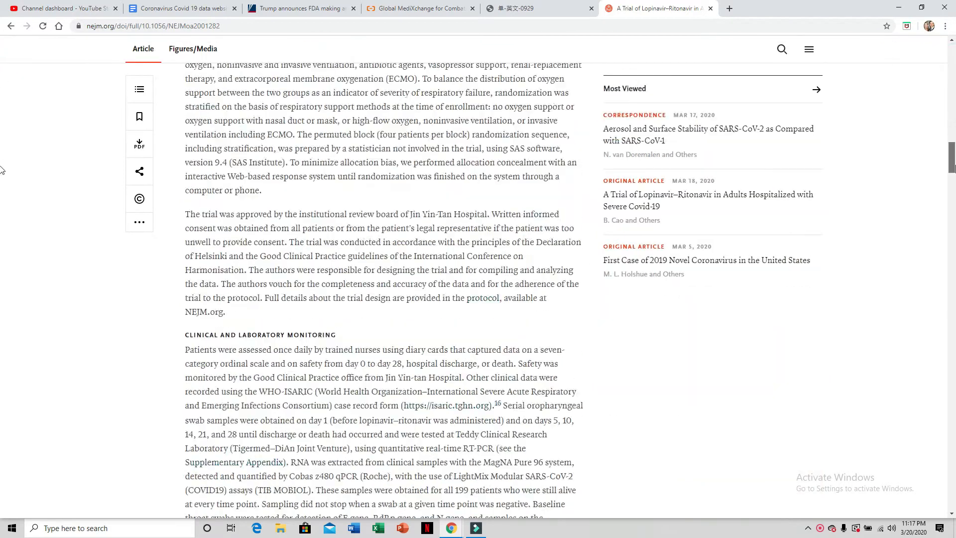
{"action": "scroll", "scroll_direction": "down", "scroll_amount": 3}
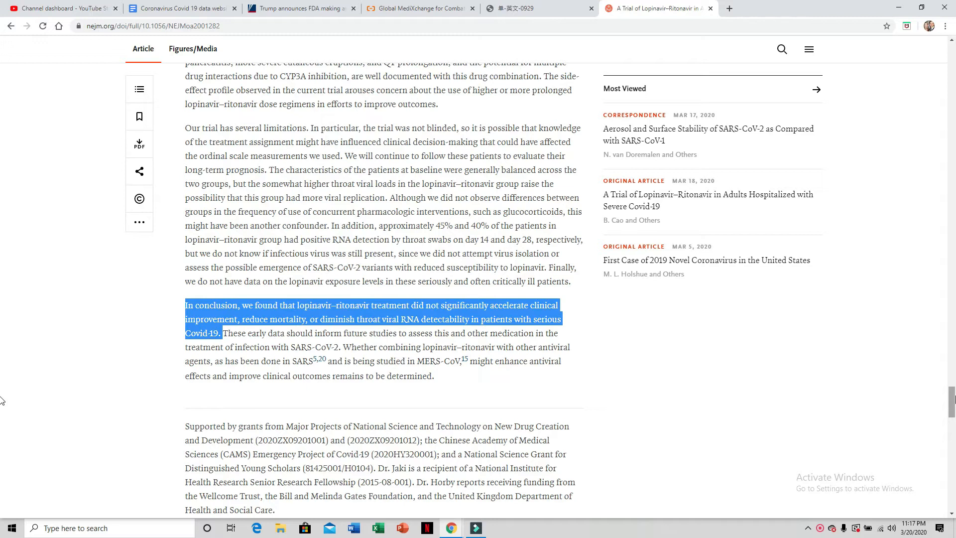
{"action": "left_click", "coordinate": [534, 8]}
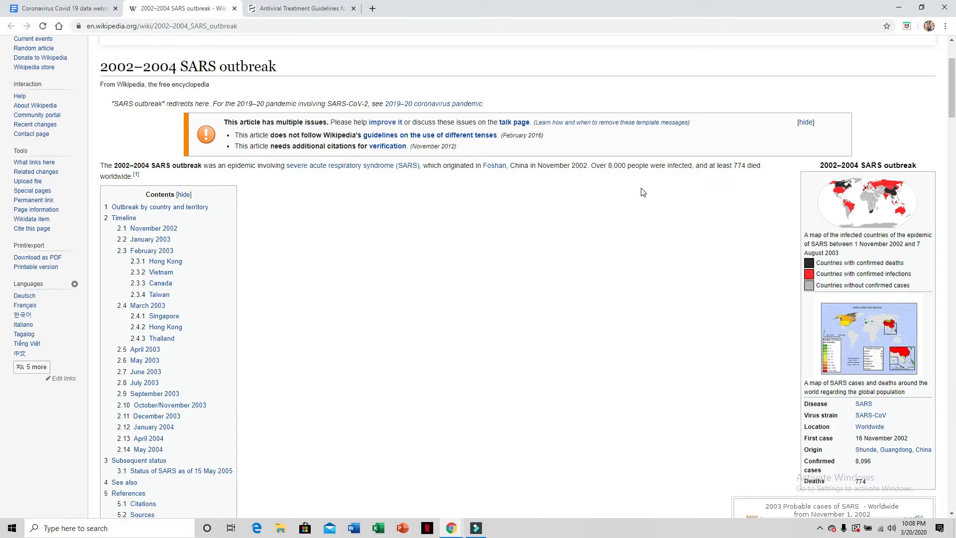
{"action": "mouse_move", "coordinate": [879, 126]}
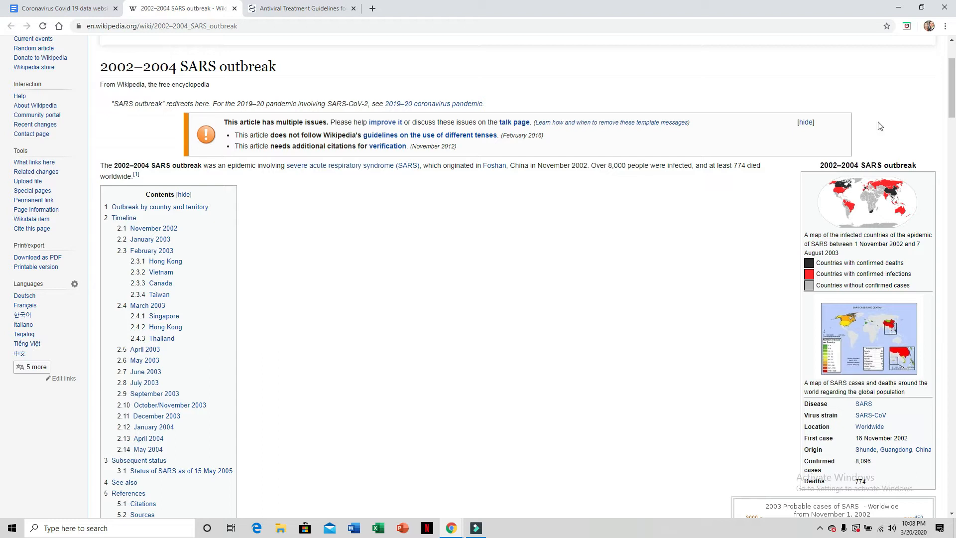
{"action": "scroll", "scroll_direction": "down", "scroll_amount": 3}
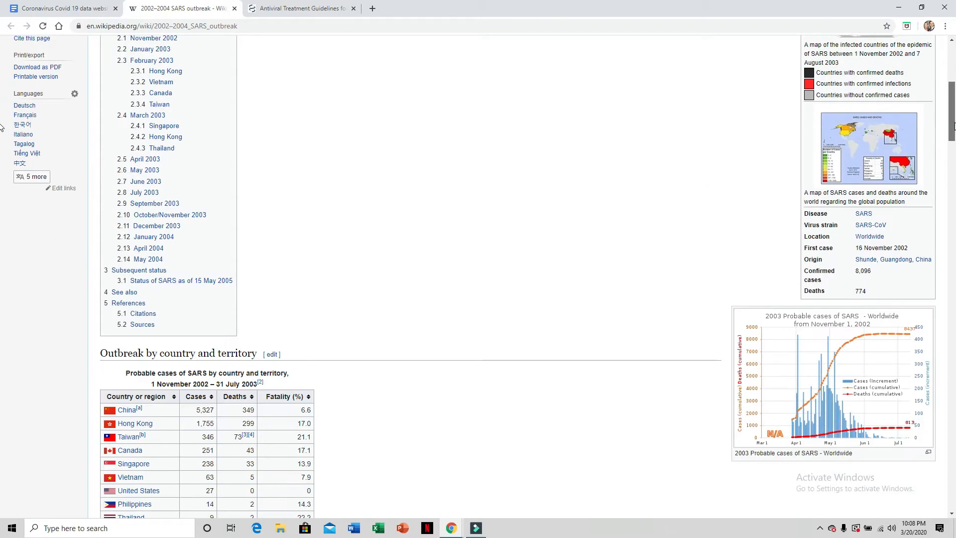
{"action": "scroll", "scroll_direction": "down", "scroll_amount": 3}
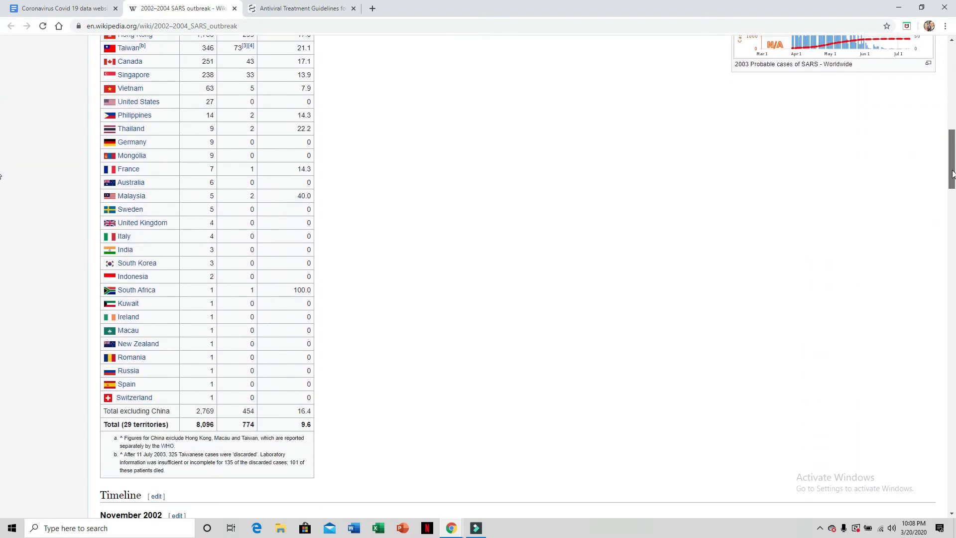
{"action": "mouse_move", "coordinate": [581, 314]}
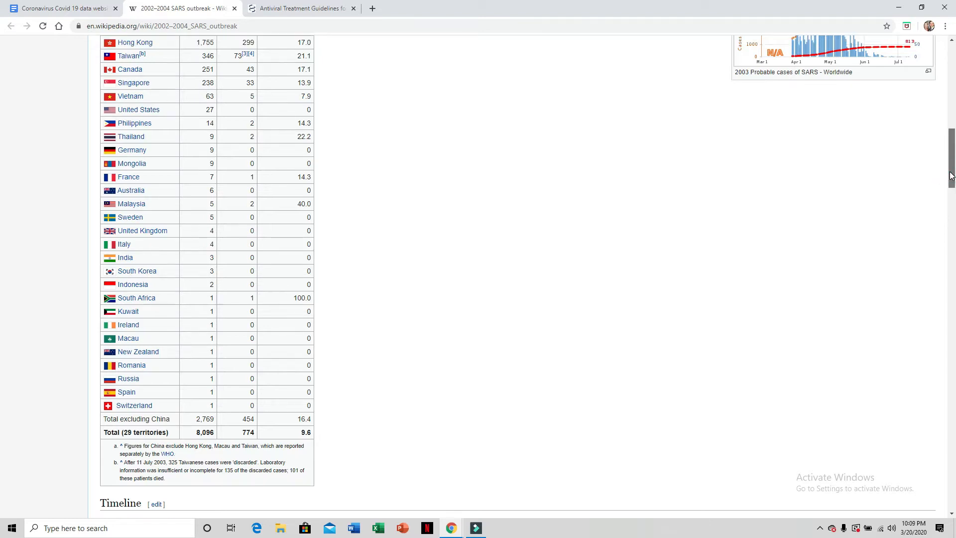
{"action": "scroll", "scroll_direction": "down", "scroll_amount": 3}
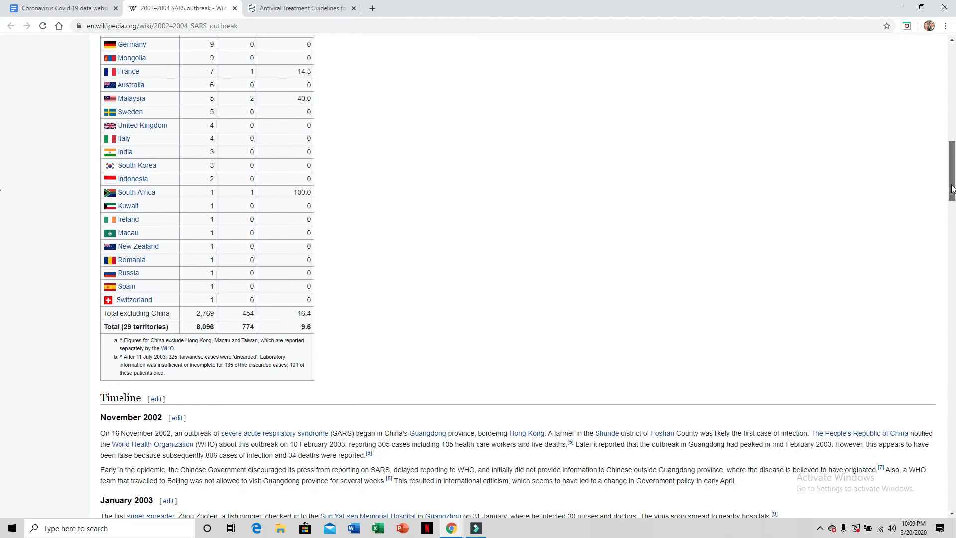
{"action": "scroll", "scroll_direction": "up", "scroll_amount": 3}
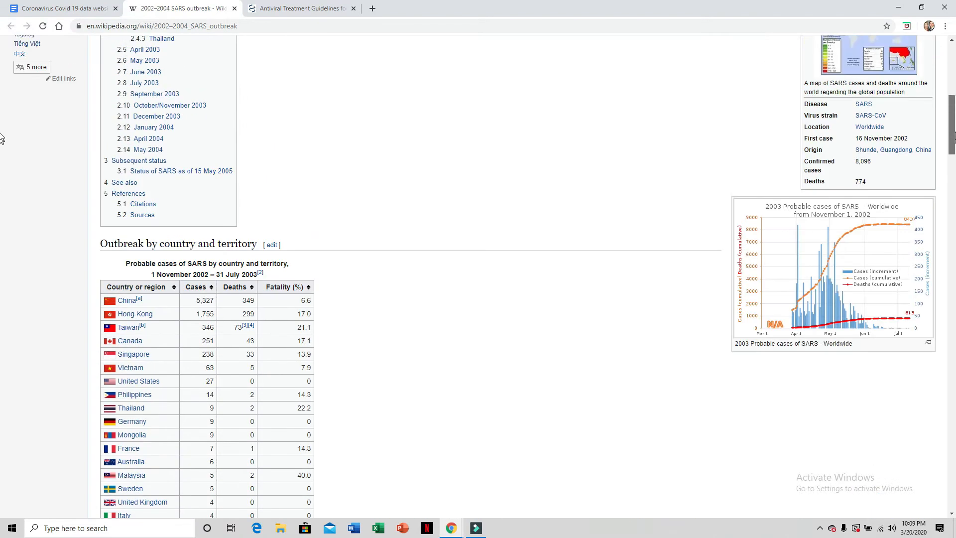
{"action": "scroll", "scroll_direction": "up", "scroll_amount": 3}
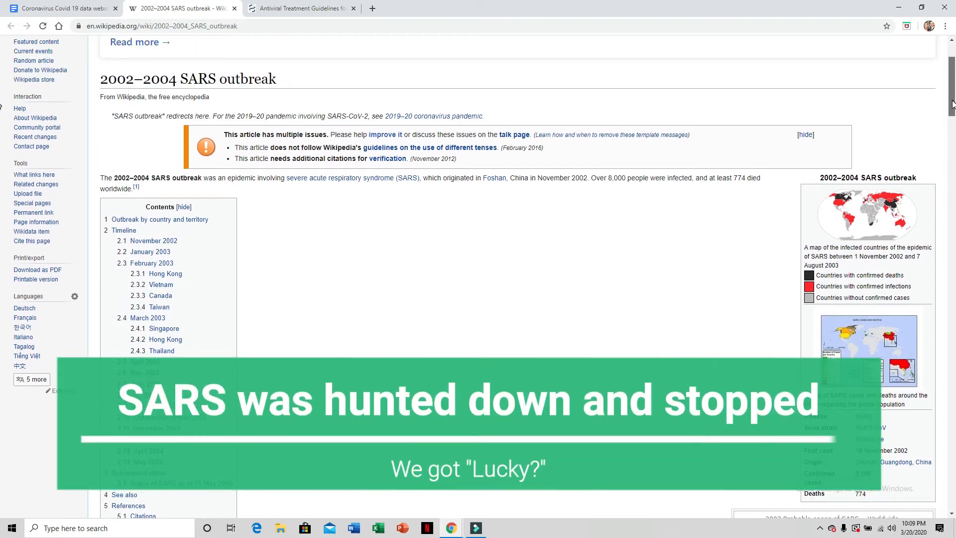
{"action": "scroll", "scroll_direction": "down", "scroll_amount": 3}
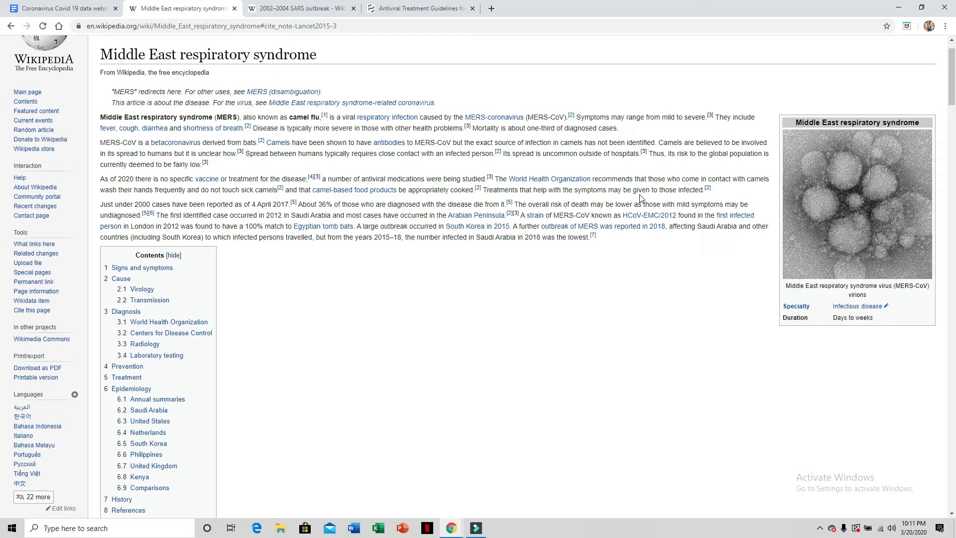
{"action": "mouse_move", "coordinate": [887, 125]}
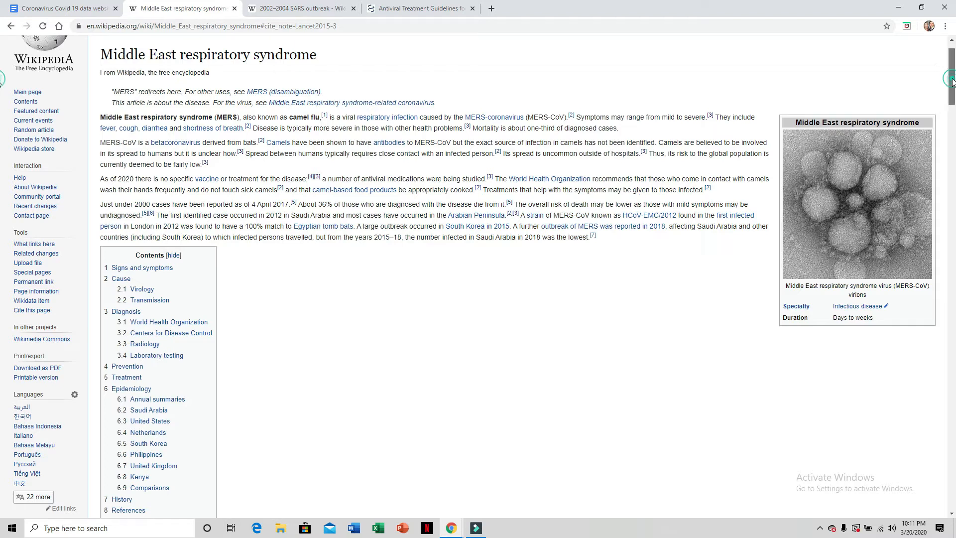
Scroll the MERS Wikipedia article through cause and treatment down to Epidemiology
{"action": "scroll", "scroll_direction": "down", "scroll_amount": 3}
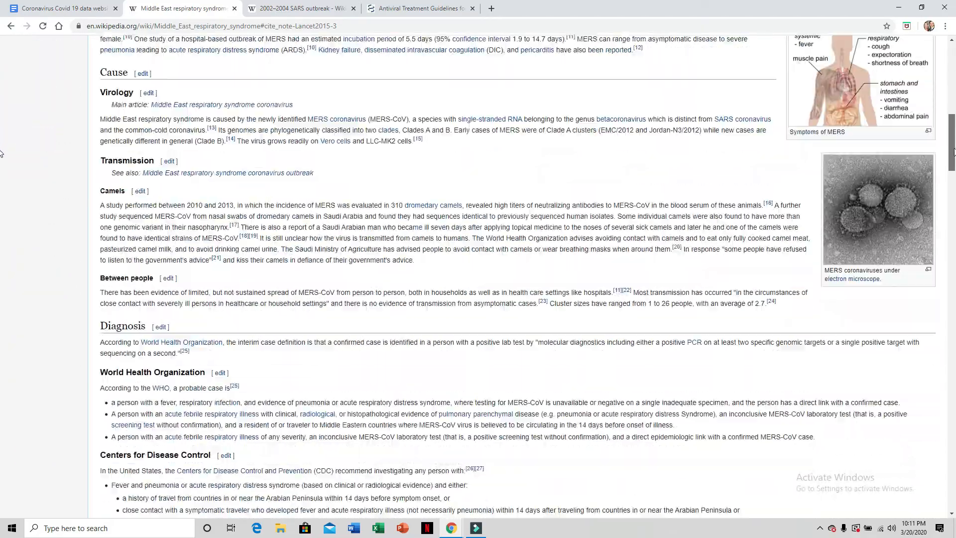
{"action": "scroll", "scroll_direction": "down", "scroll_amount": 3}
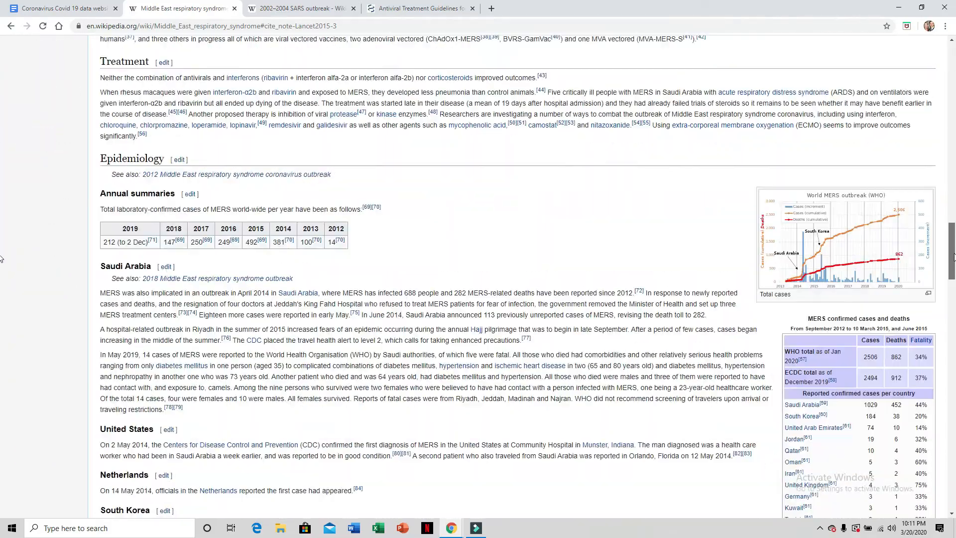
{"action": "scroll", "scroll_direction": "down", "scroll_amount": 3}
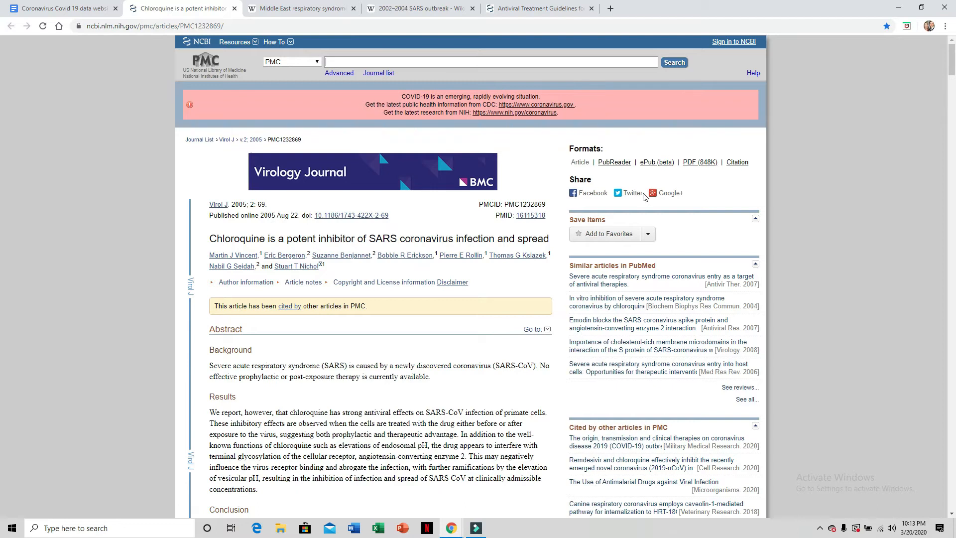
{"action": "mouse_move", "coordinate": [2, 91]}
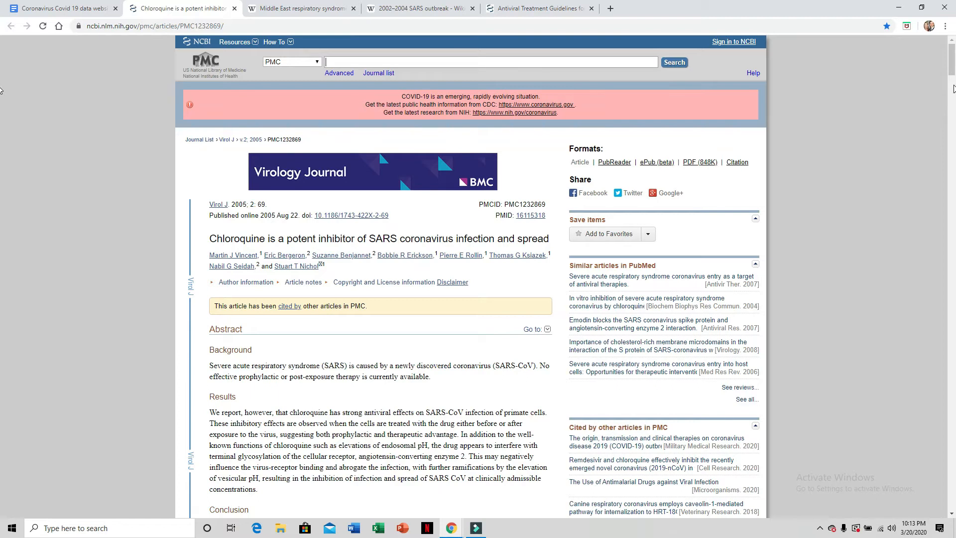
Scroll the PMC chloroquine article past its abstract and background to Figure 1
{"action": "scroll", "scroll_direction": "down", "scroll_amount": 3}
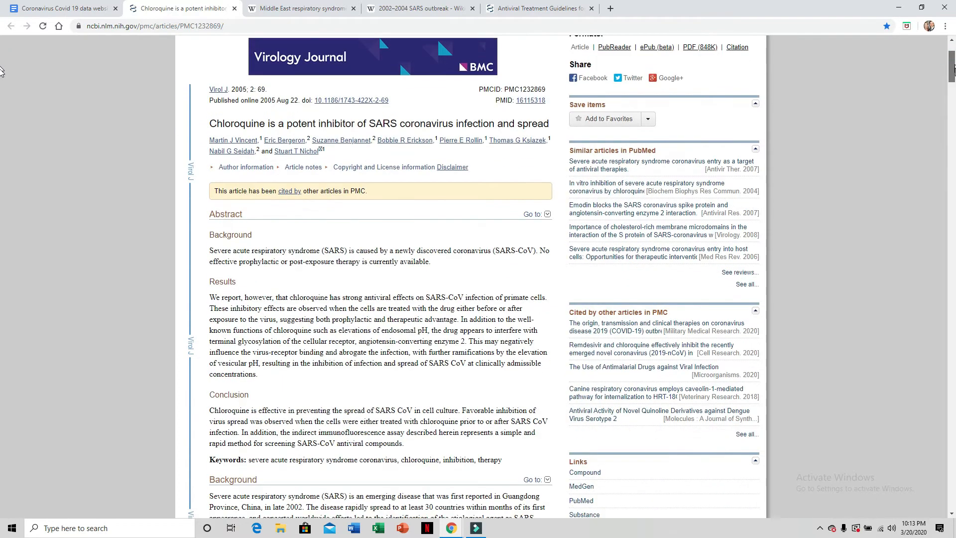
{"action": "scroll", "scroll_direction": "down", "scroll_amount": 3}
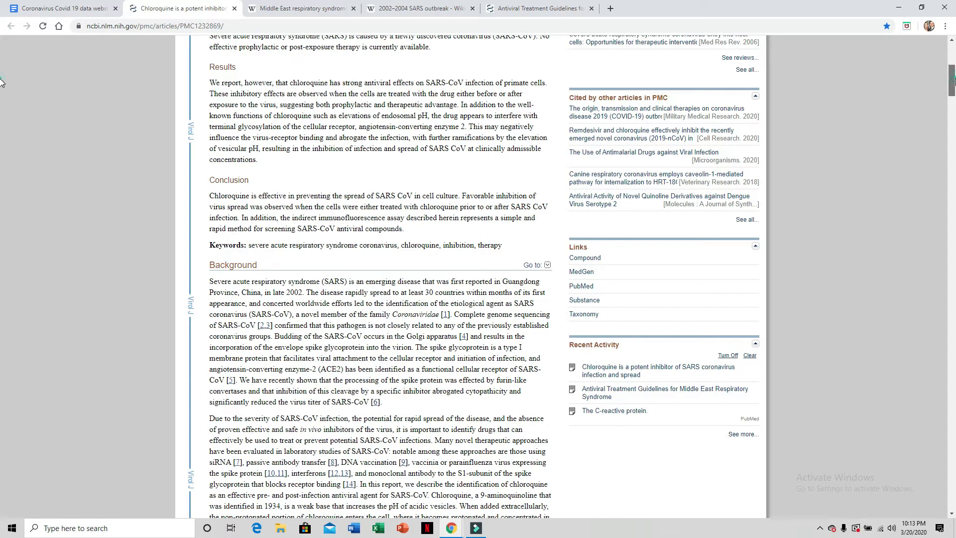
{"action": "scroll", "scroll_direction": "down", "scroll_amount": 3}
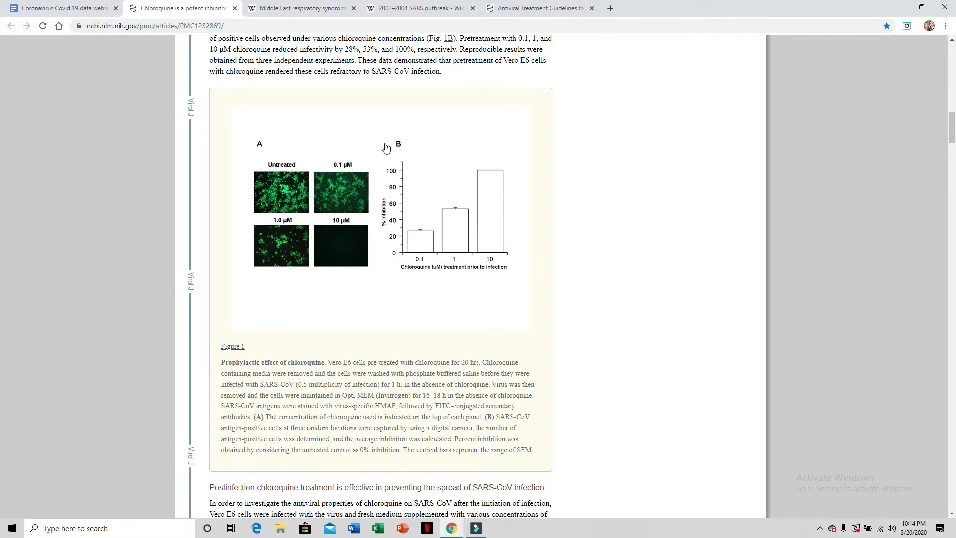
{"action": "mouse_move", "coordinate": [274, 197]}
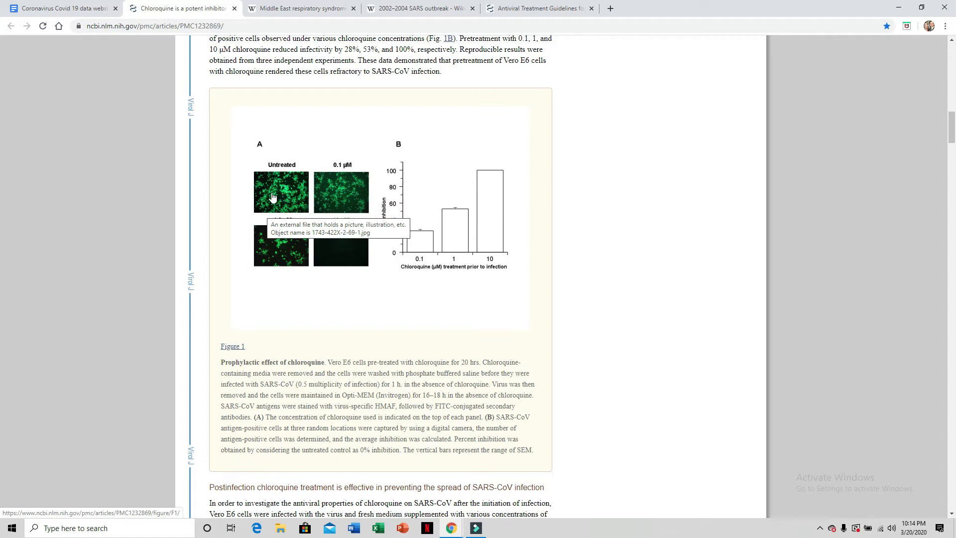
{"action": "mouse_move", "coordinate": [288, 197]}
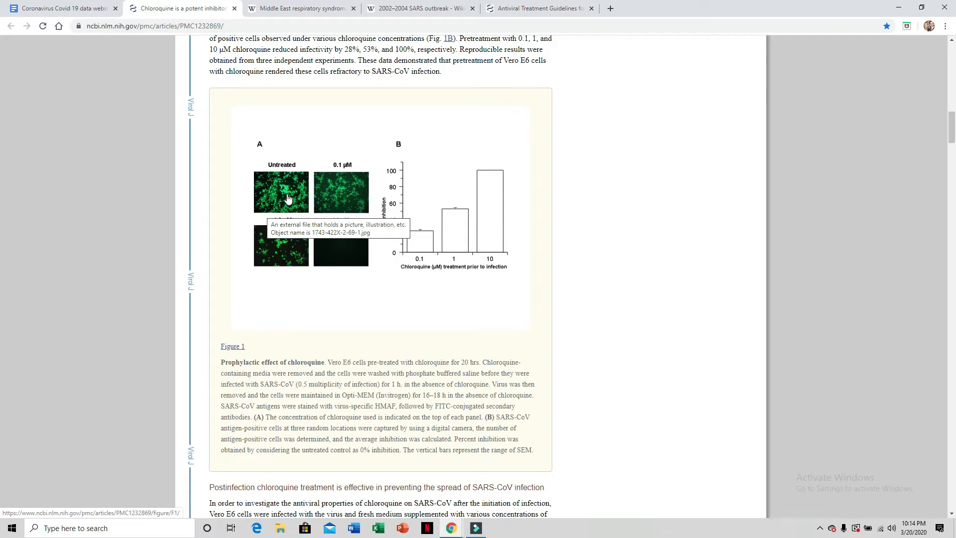
{"action": "mouse_move", "coordinate": [265, 195]}
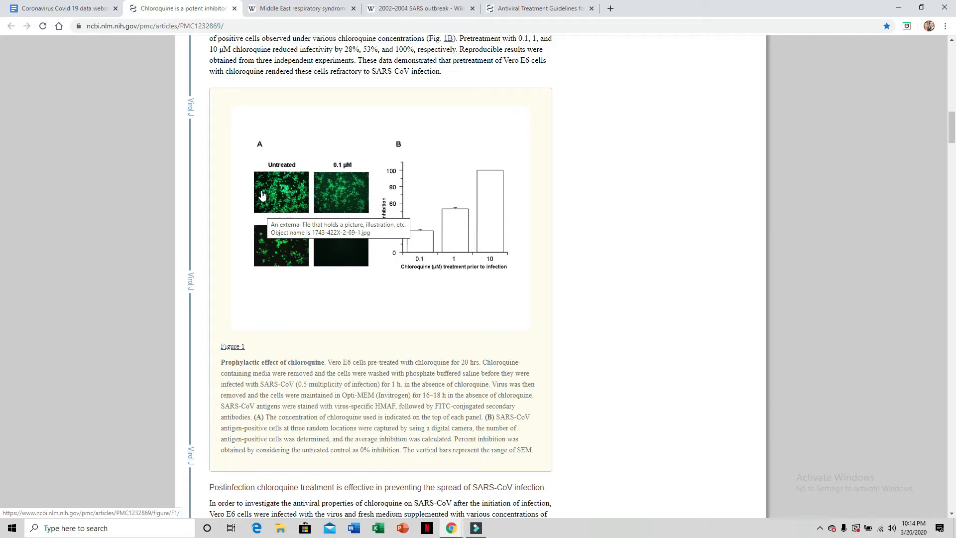
{"action": "mouse_move", "coordinate": [291, 178]}
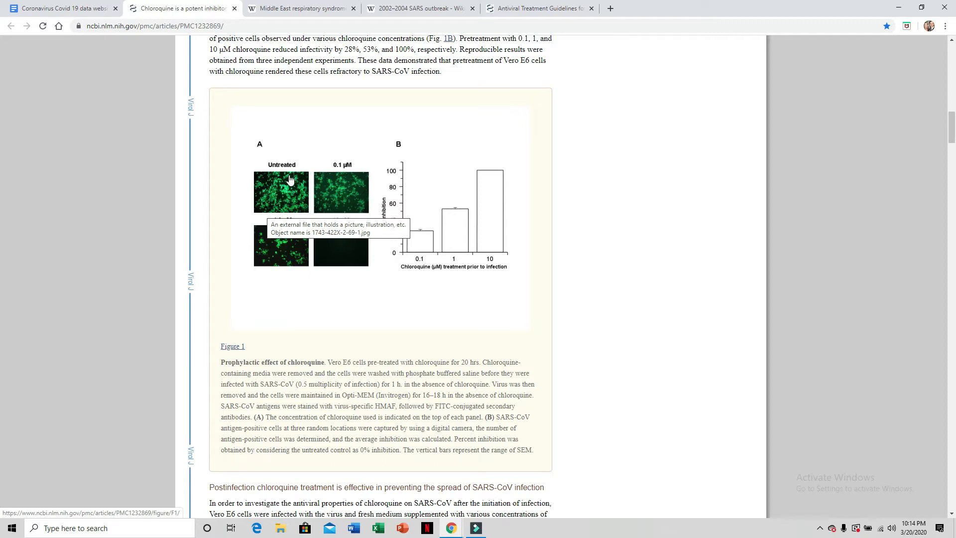
{"action": "mouse_move", "coordinate": [344, 202]}
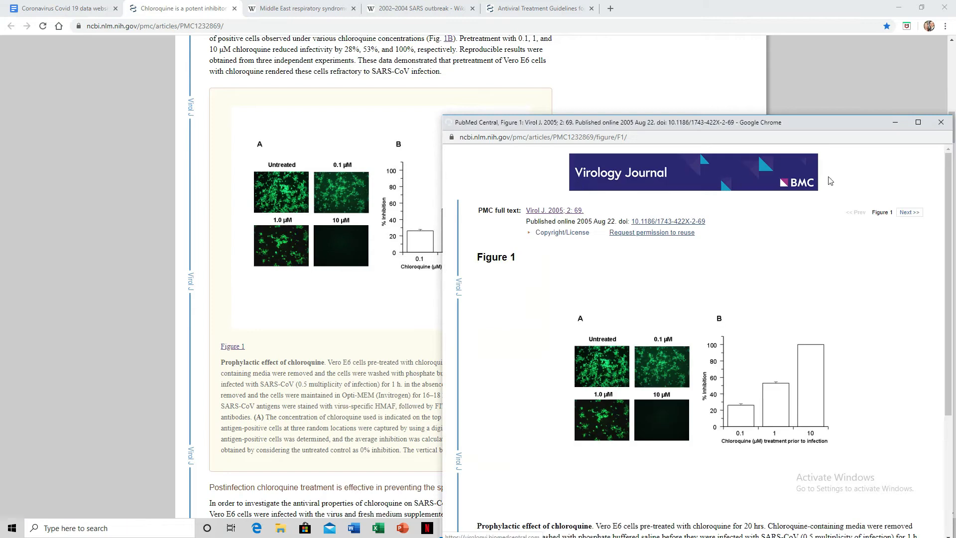
{"action": "left_click", "coordinate": [940, 121]}
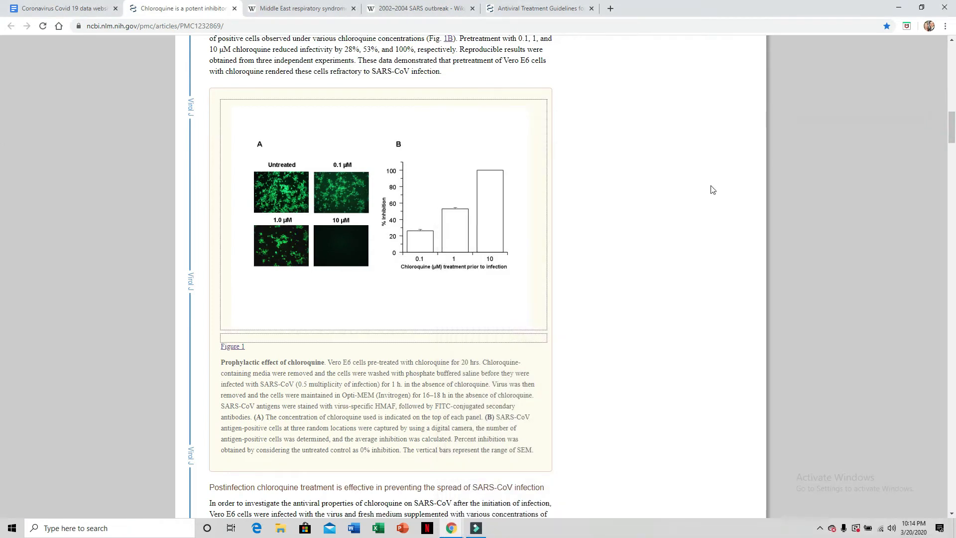
{"action": "mouse_move", "coordinate": [343, 249]}
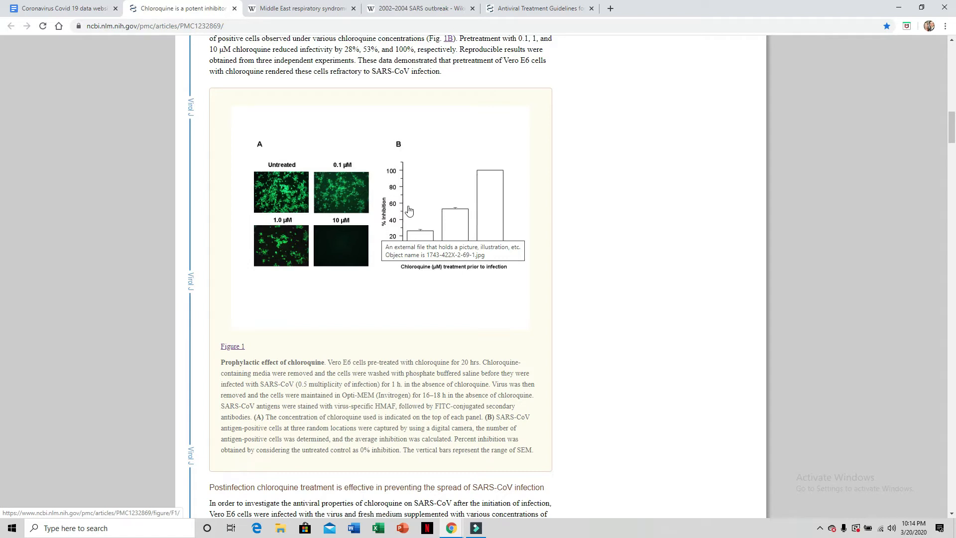
{"action": "mouse_move", "coordinate": [348, 253]}
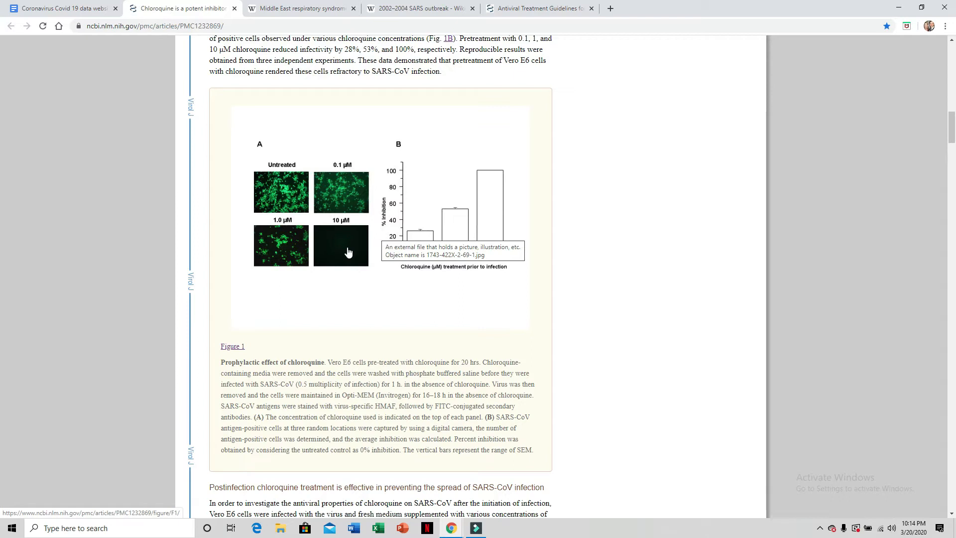
{"action": "mouse_move", "coordinate": [332, 226]}
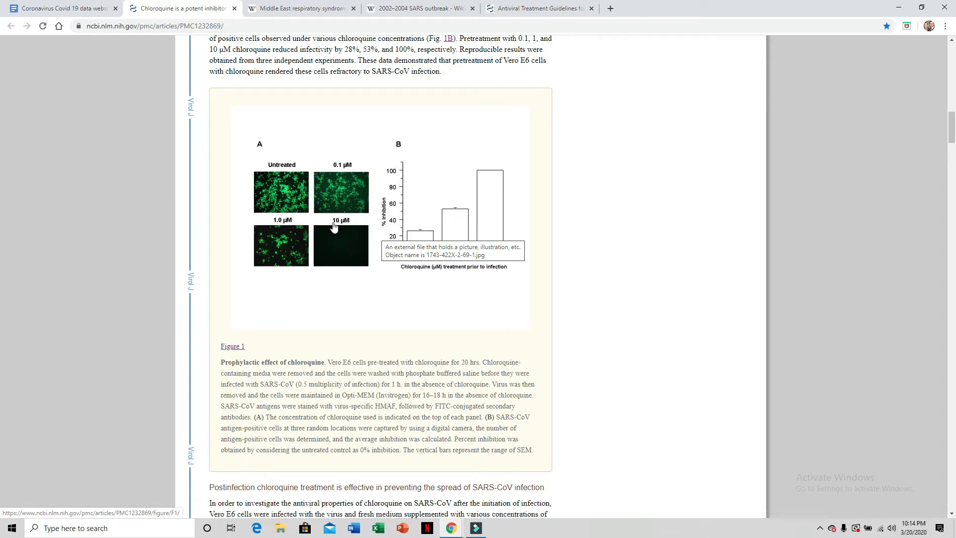
{"action": "mouse_move", "coordinate": [363, 222]}
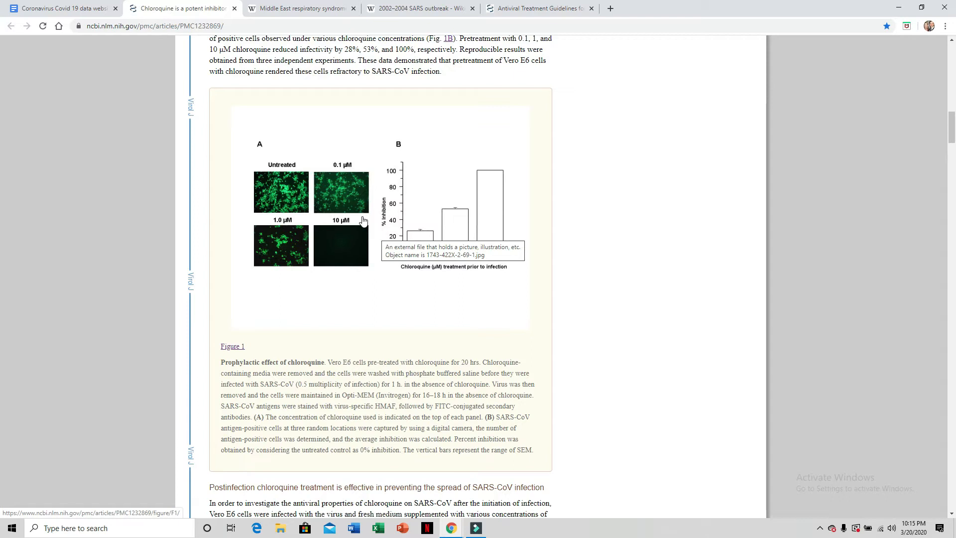
{"action": "mouse_move", "coordinate": [923, 164]}
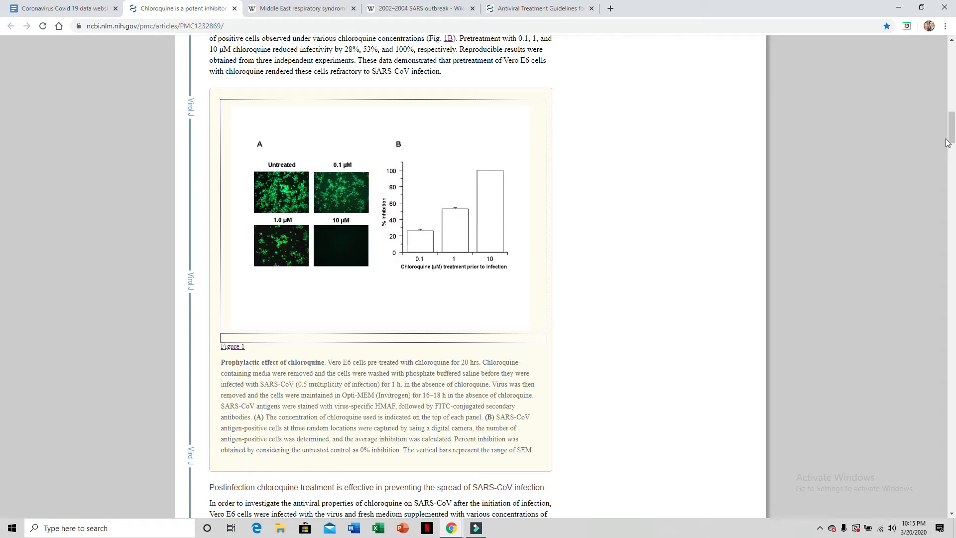
Scroll the chloroquine article down to Figure 2 on post-infection treatment
{"action": "scroll", "scroll_direction": "down", "scroll_amount": 3}
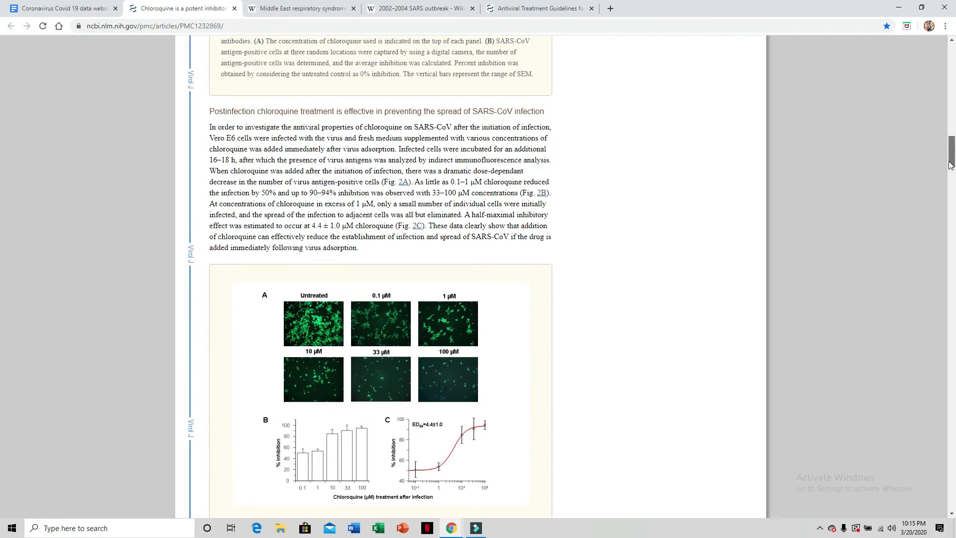
{"action": "scroll", "scroll_direction": "down", "scroll_amount": 3}
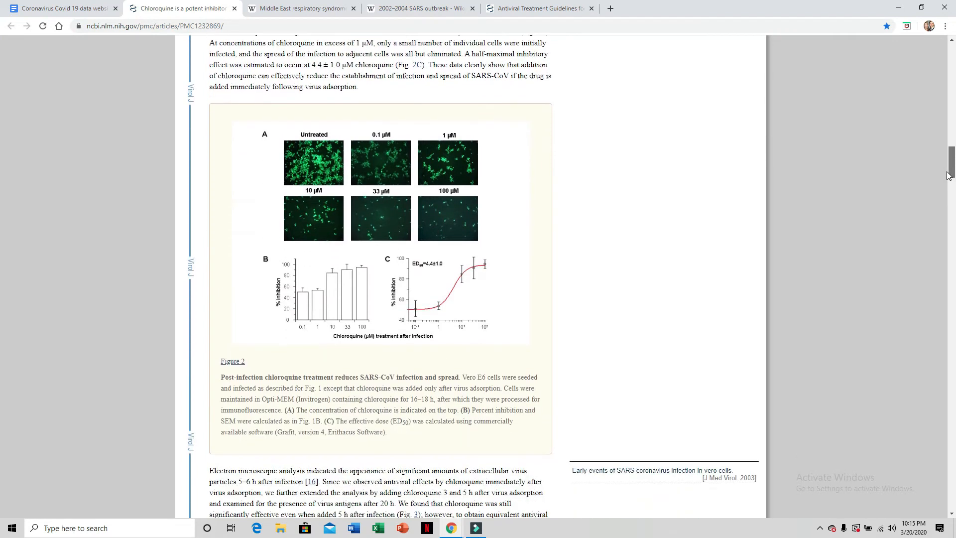
{"action": "mouse_move", "coordinate": [901, 174]}
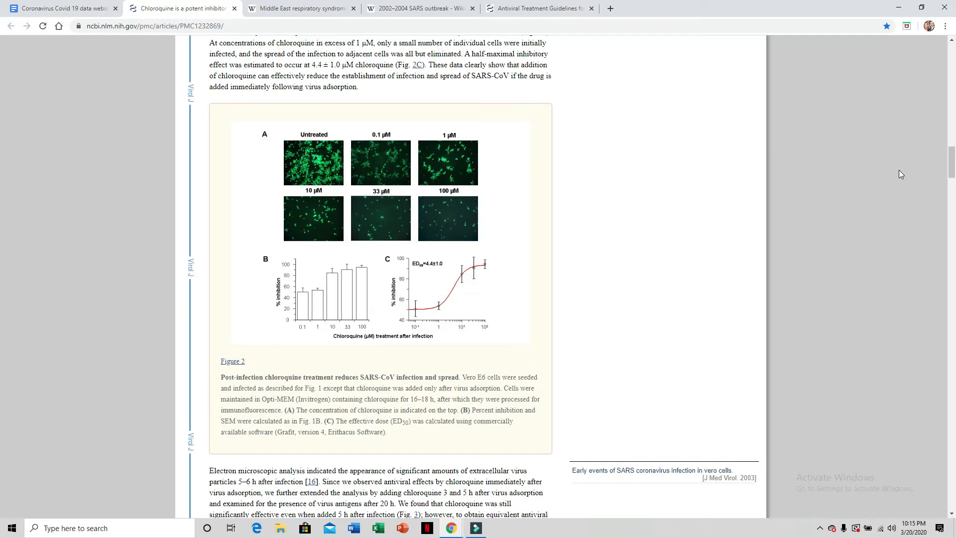
{"action": "mouse_move", "coordinate": [544, 144]}
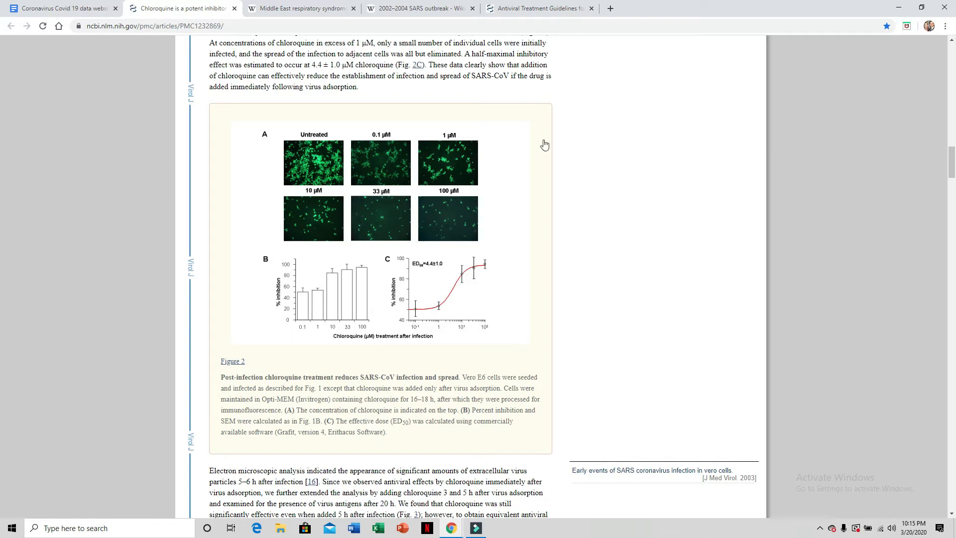
{"action": "mouse_move", "coordinate": [319, 172]}
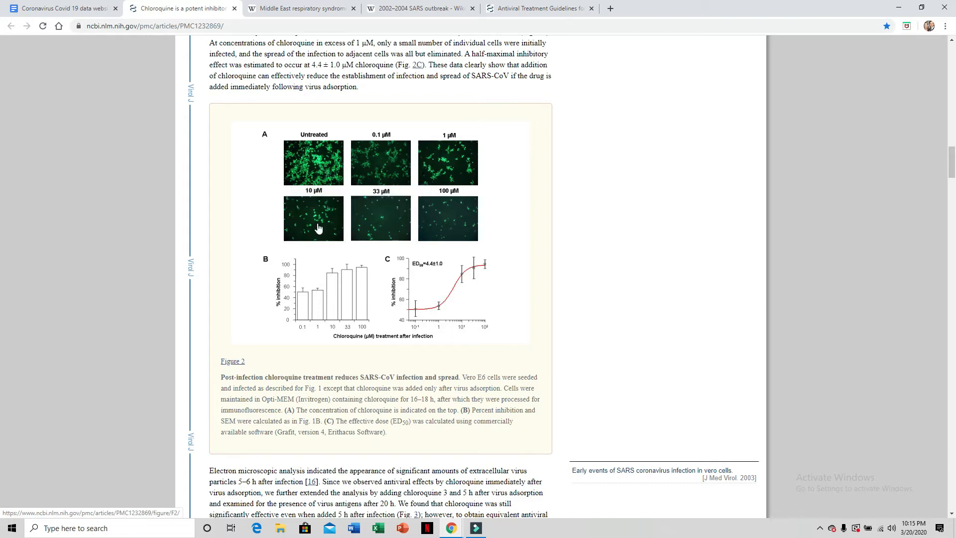
{"action": "mouse_move", "coordinate": [450, 216]}
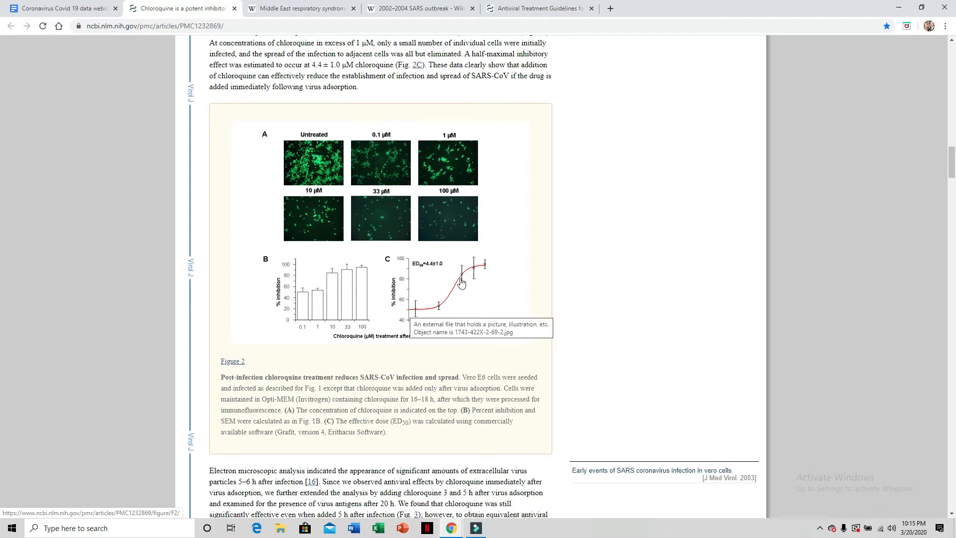
{"action": "mouse_move", "coordinate": [505, 261]}
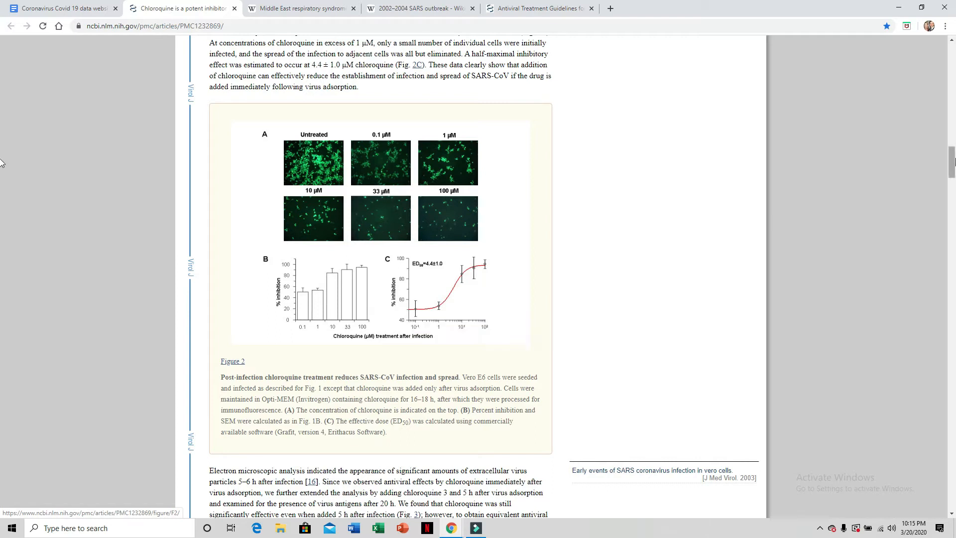
{"action": "mouse_move", "coordinate": [950, 163]}
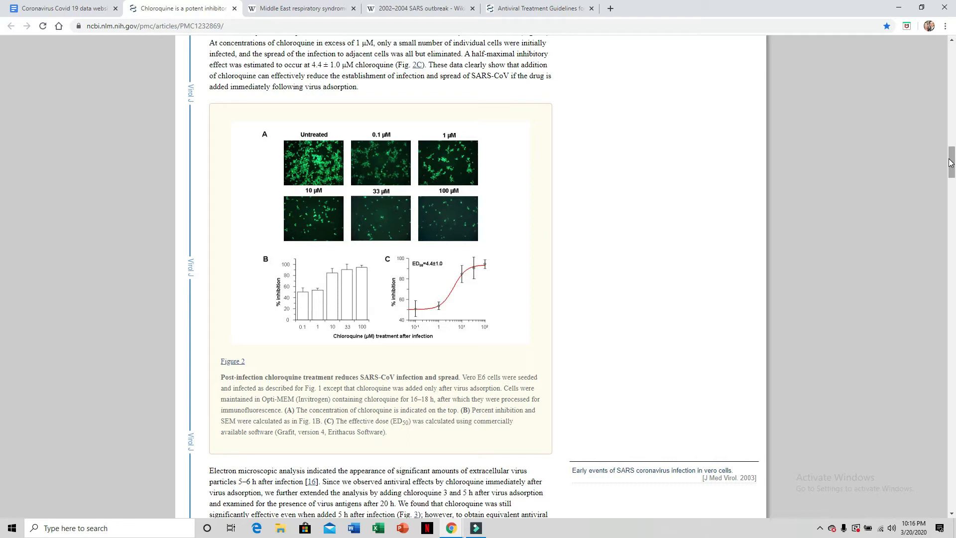
{"action": "mouse_move", "coordinate": [305, 228]}
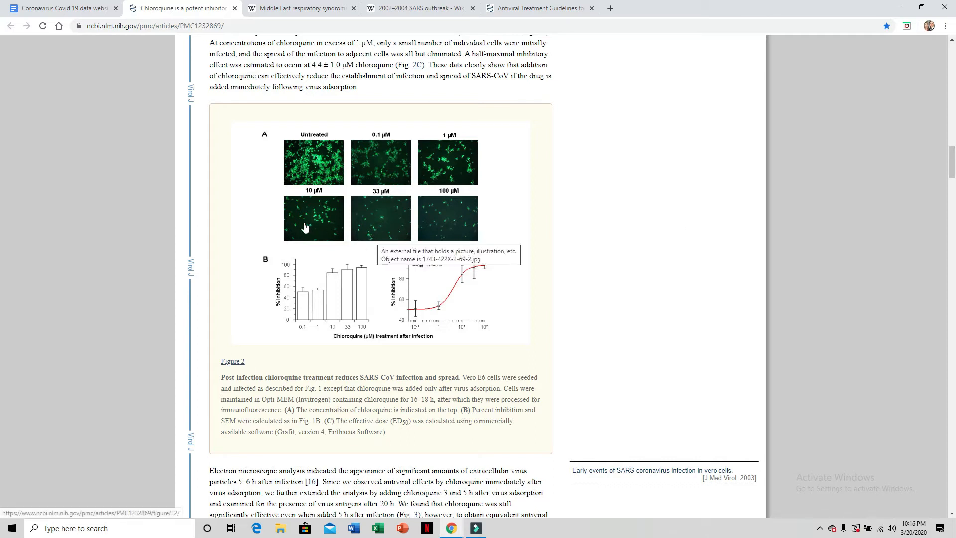
{"action": "mouse_move", "coordinate": [326, 213]}
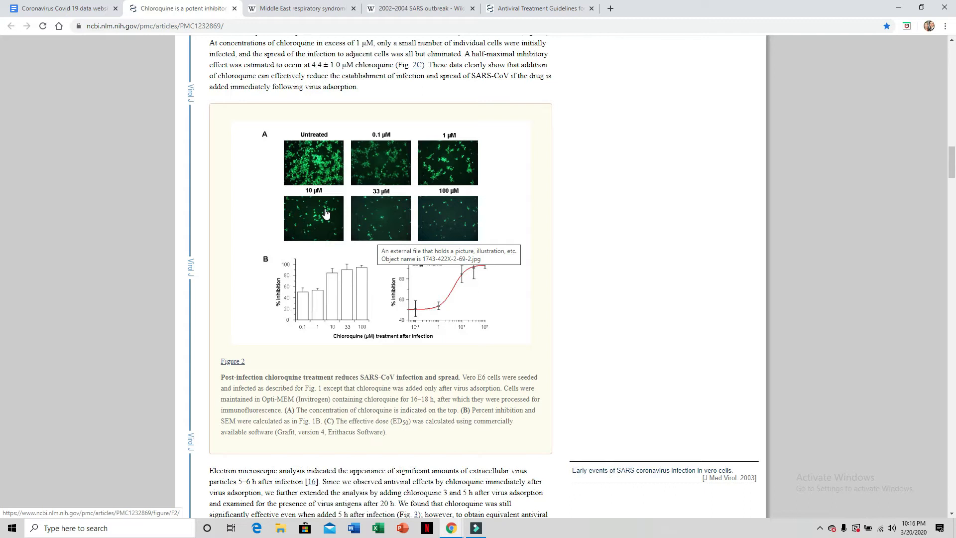
{"action": "mouse_move", "coordinate": [453, 217]}
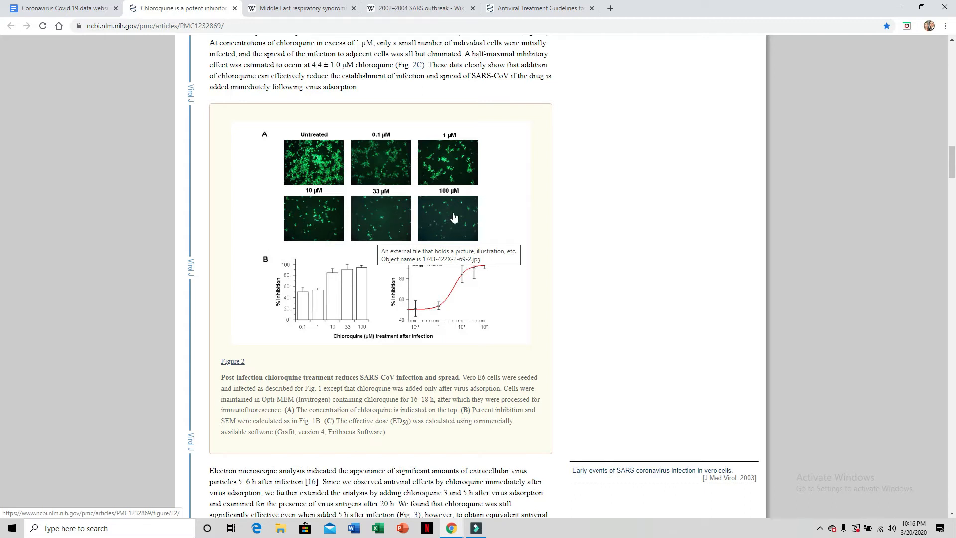
{"action": "mouse_move", "coordinate": [468, 211]}
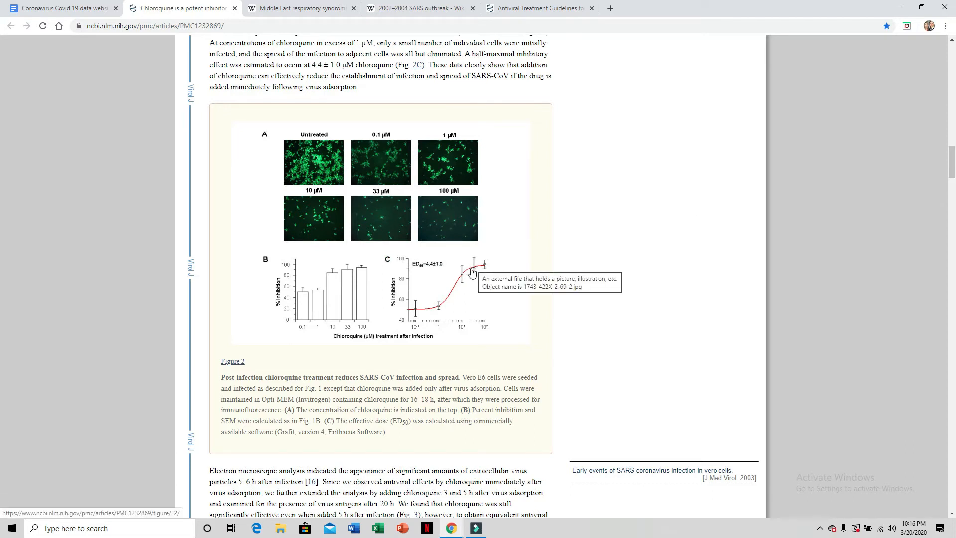
{"action": "mouse_move", "coordinate": [492, 268]}
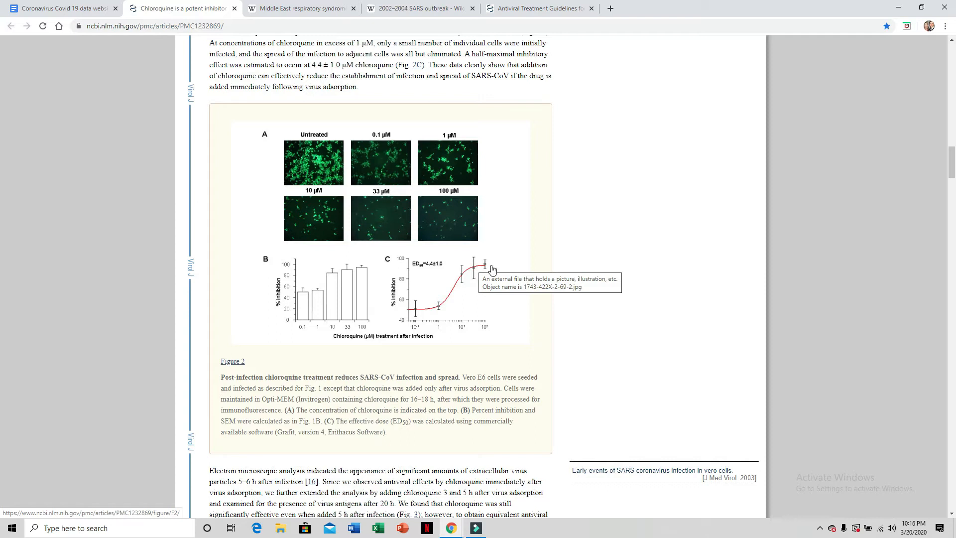
{"action": "mouse_move", "coordinate": [5, 165]}
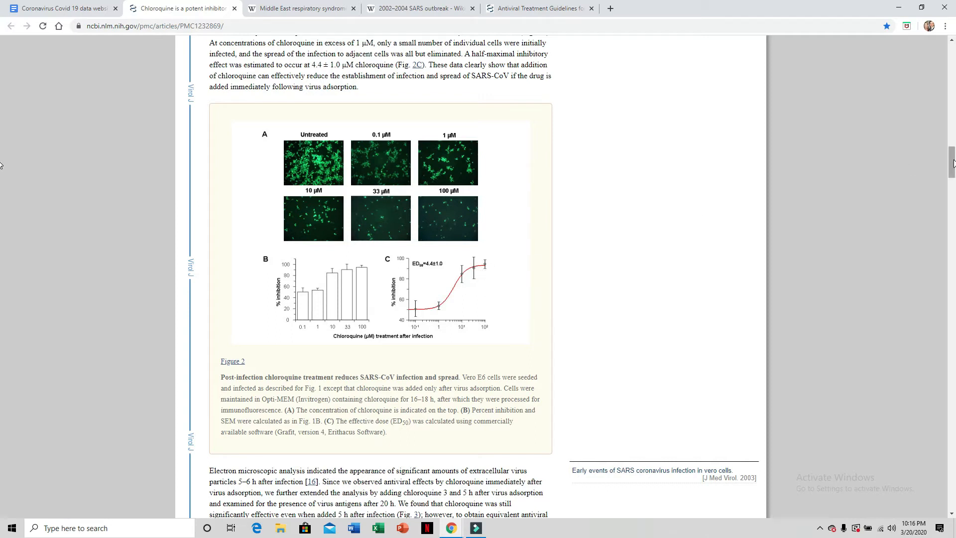
Scroll further down to Figure 3 on timed post-infection chloroquine treatment and its caption
{"action": "scroll", "scroll_direction": "down", "scroll_amount": 3}
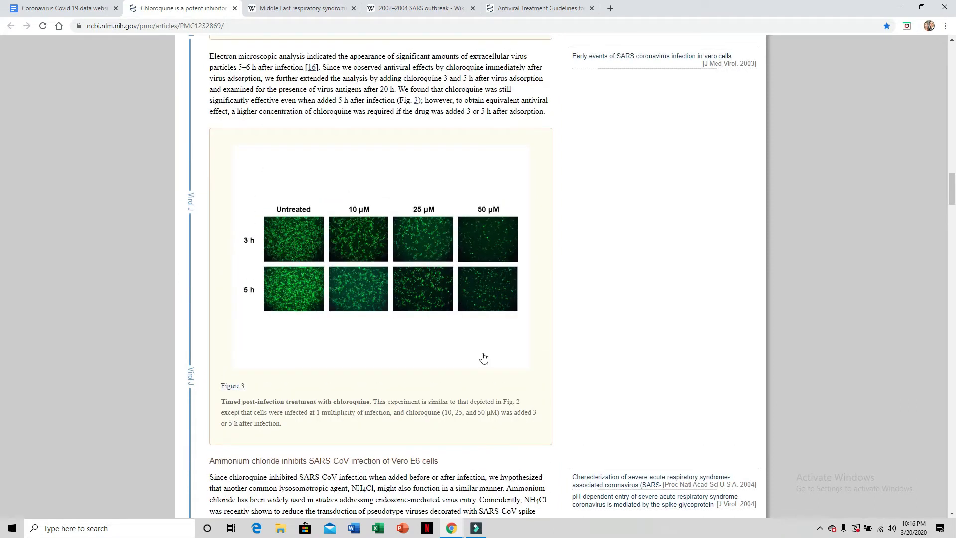
{"action": "mouse_move", "coordinate": [293, 267]}
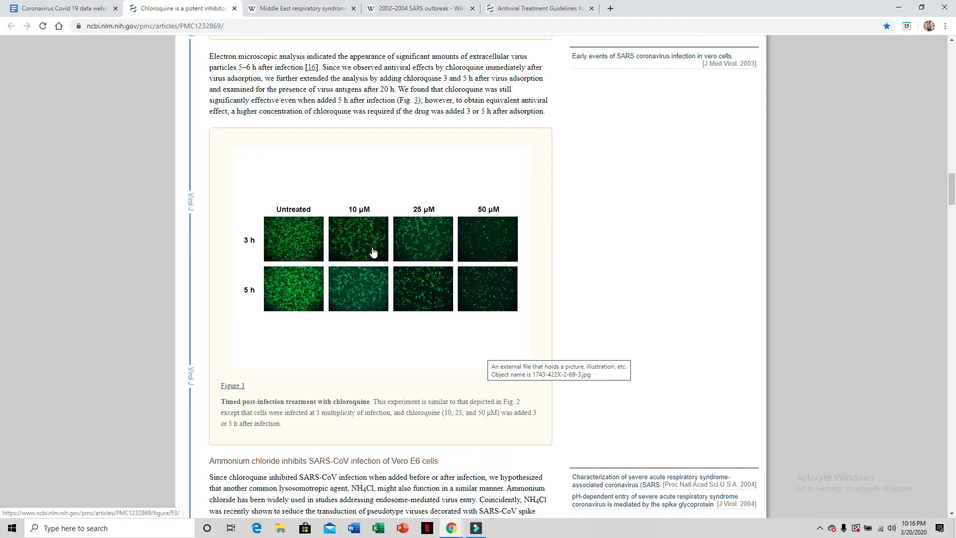
{"action": "mouse_move", "coordinate": [379, 292]}
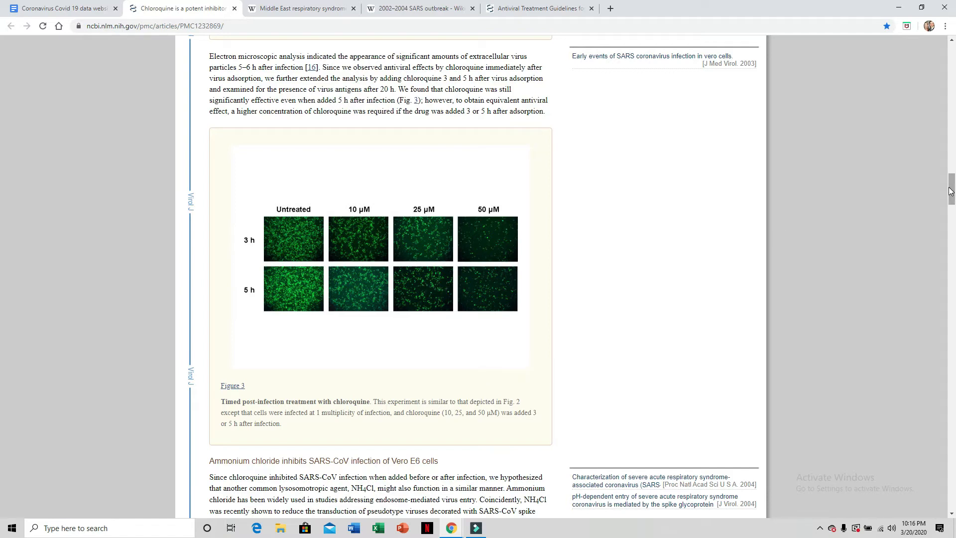
{"action": "scroll", "scroll_direction": "down", "scroll_amount": 3}
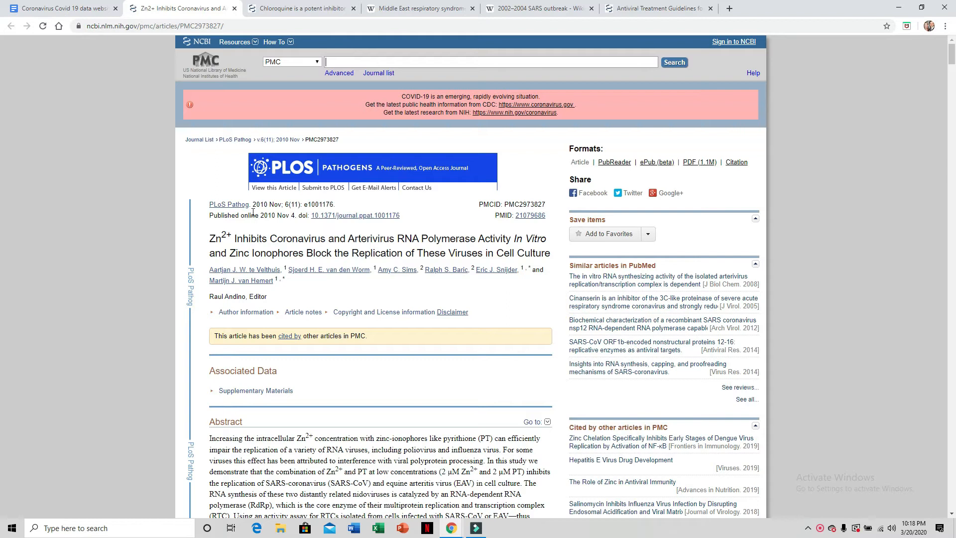
{"action": "mouse_move", "coordinate": [243, 192]}
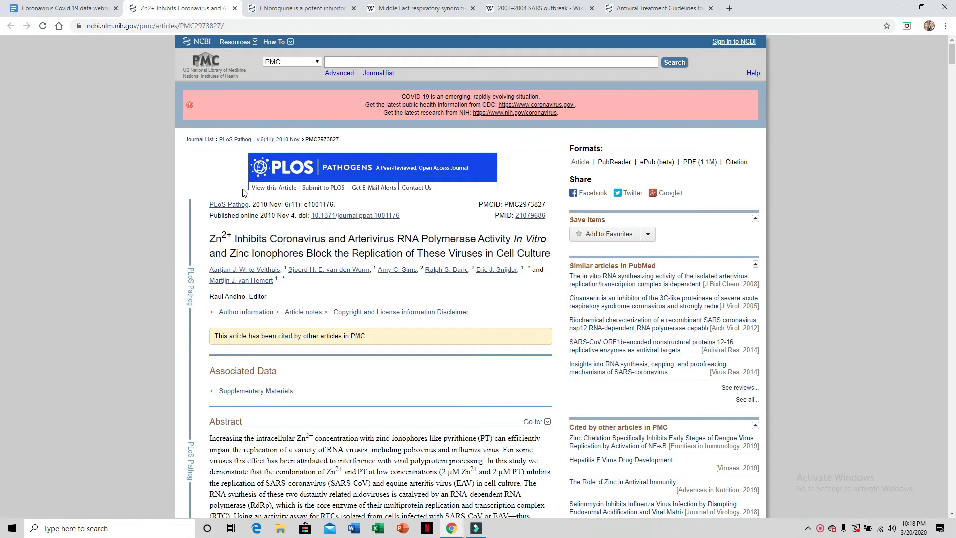
{"action": "mouse_move", "coordinate": [363, 239]}
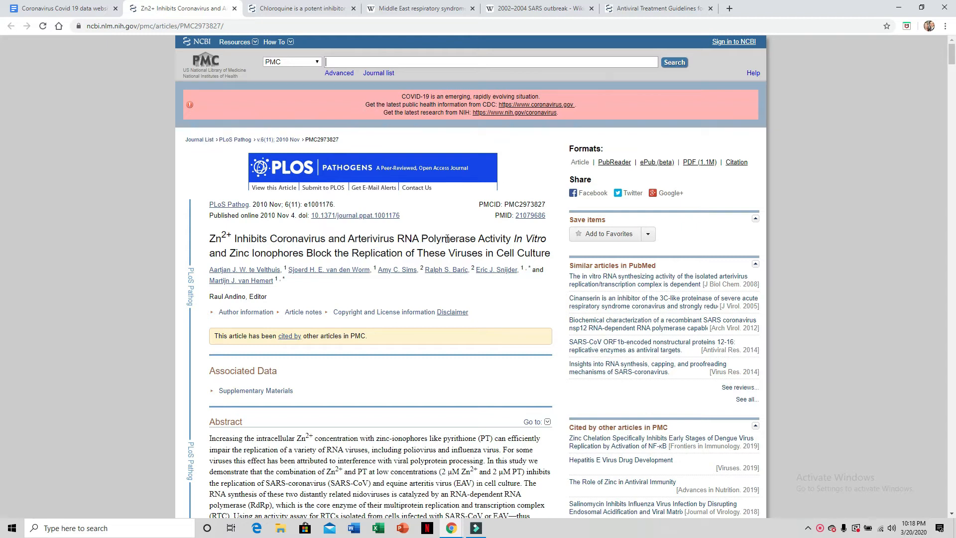
{"action": "mouse_move", "coordinate": [398, 238]}
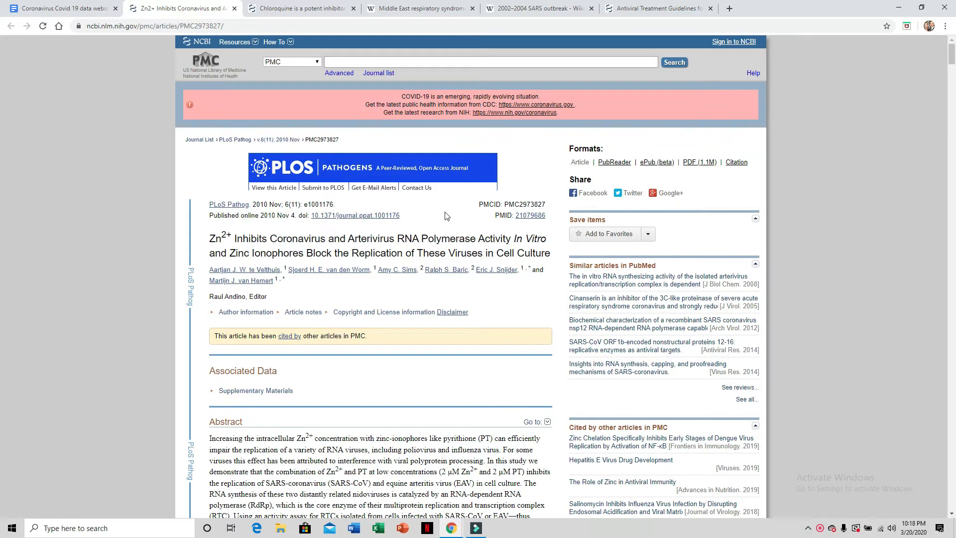
{"action": "mouse_move", "coordinate": [3, 65]}
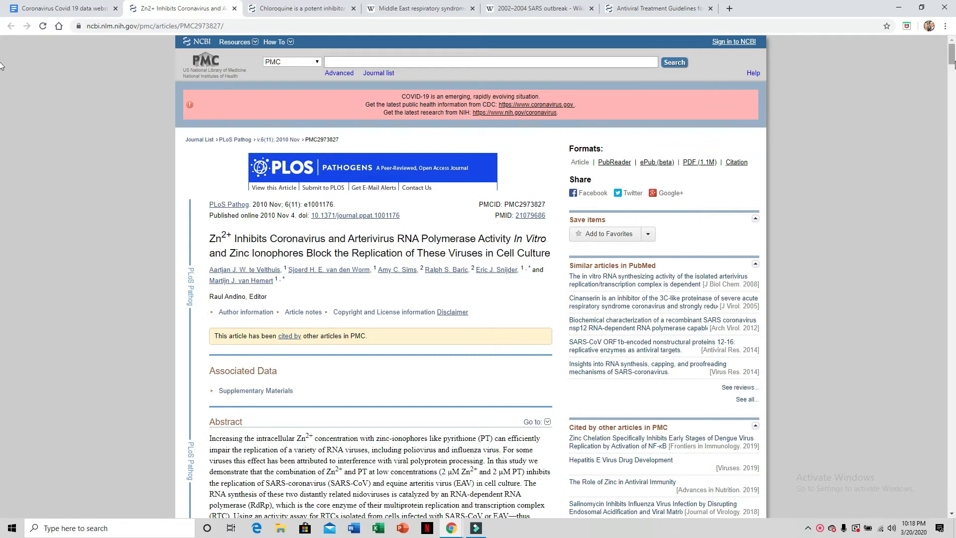
Scroll the zinc polymerase article past Figure 1 to Figure 2's SARS-CoV gel image
{"action": "scroll", "scroll_direction": "down", "scroll_amount": 3}
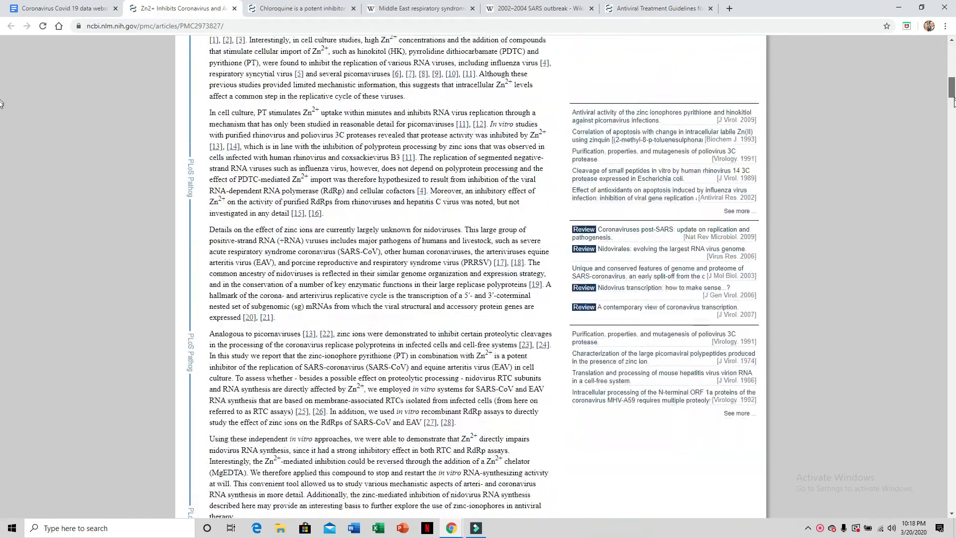
{"action": "scroll", "scroll_direction": "down", "scroll_amount": 3}
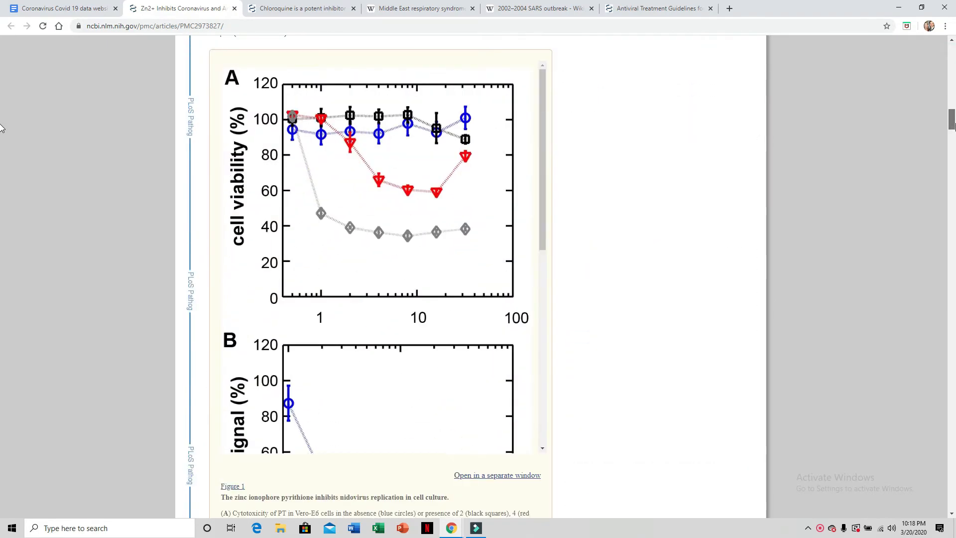
{"action": "scroll", "scroll_direction": "down", "scroll_amount": 3}
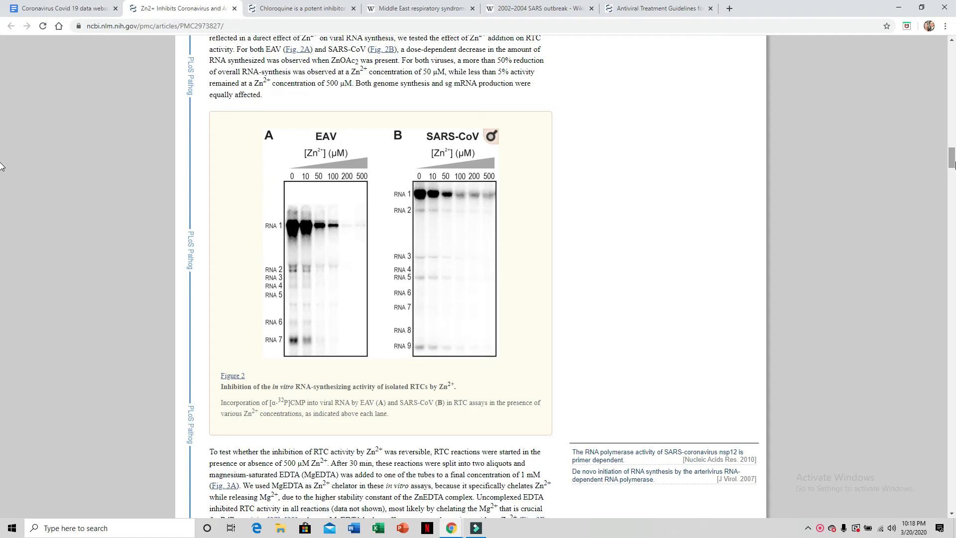
{"action": "mouse_move", "coordinate": [477, 170]}
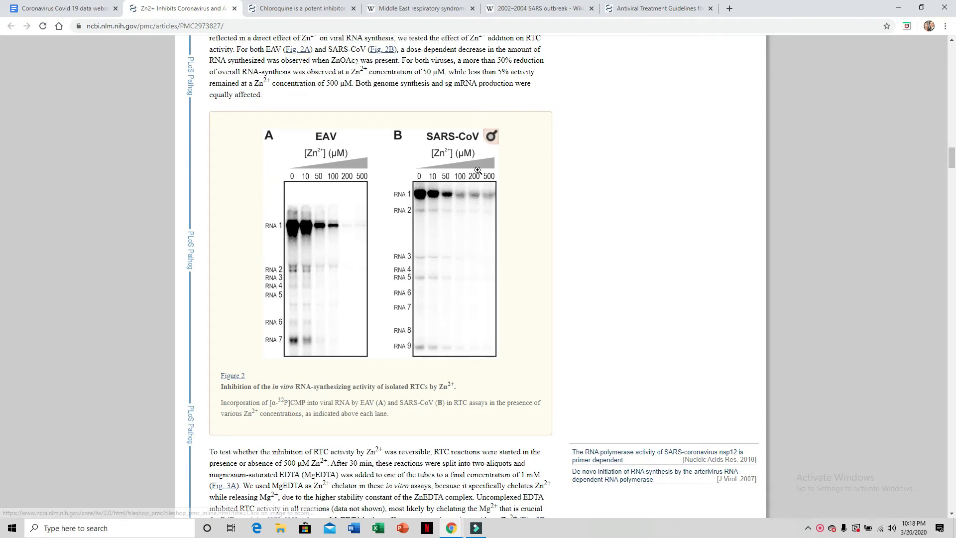
{"action": "mouse_move", "coordinate": [467, 170]}
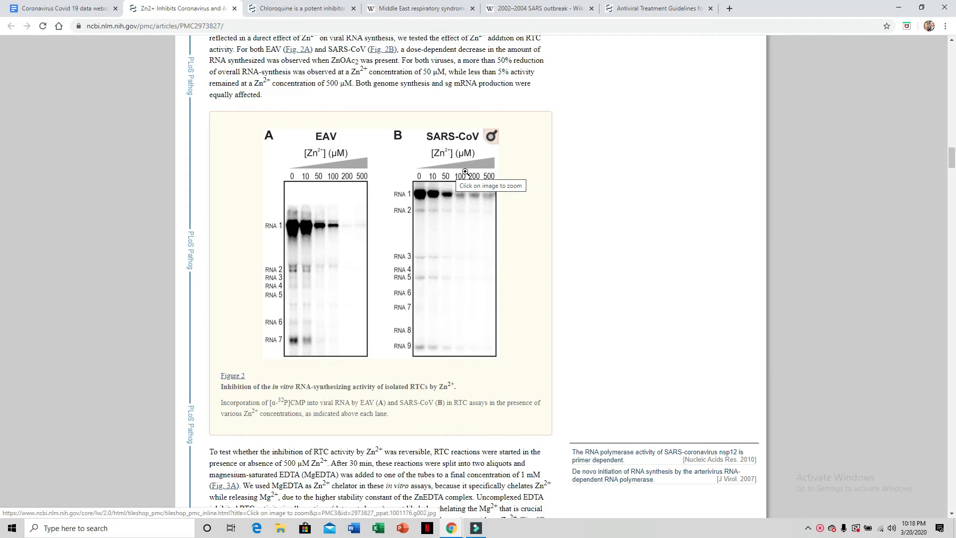
{"action": "mouse_move", "coordinate": [530, 197]}
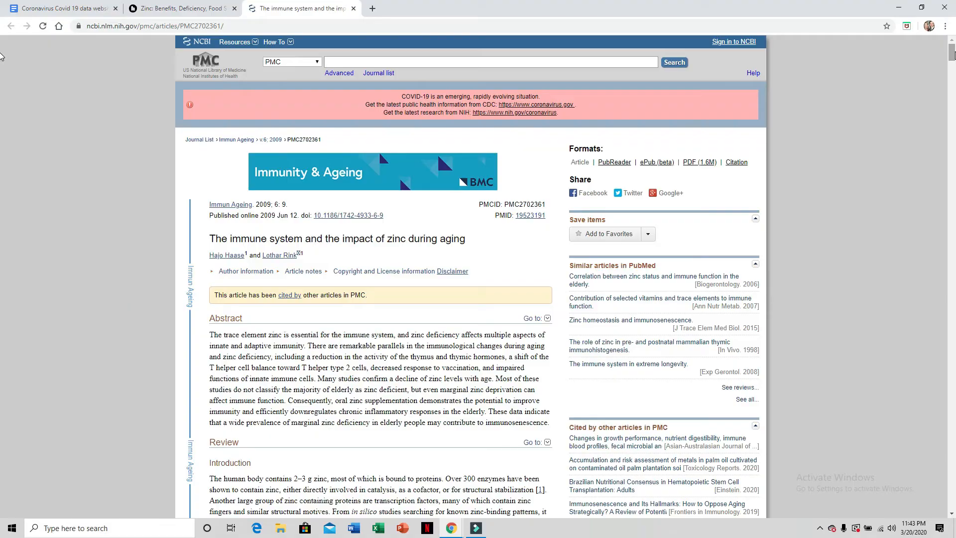
Scroll the zinc and aging immune system article past Figure 1 to elderly zinc status
{"action": "scroll", "scroll_direction": "down", "scroll_amount": 3}
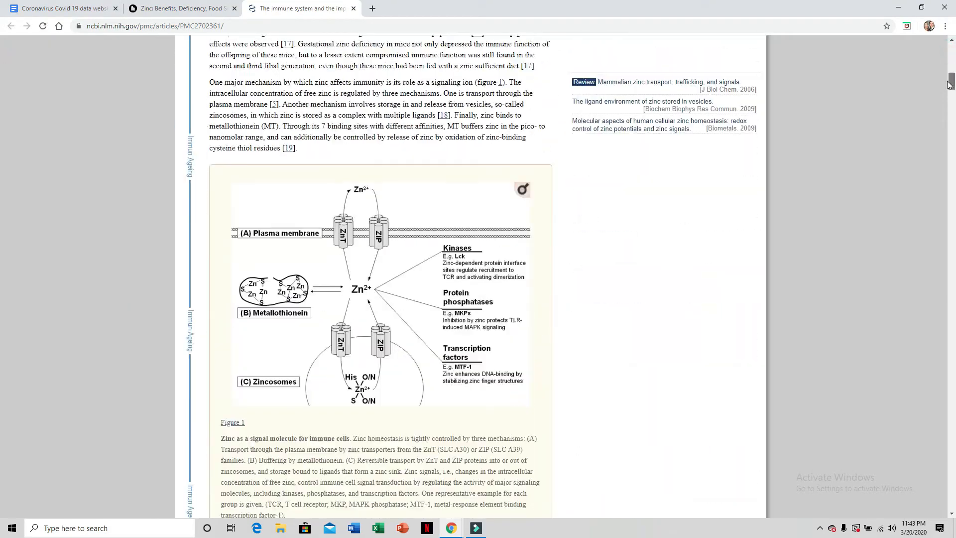
{"action": "scroll", "scroll_direction": "down", "scroll_amount": 3}
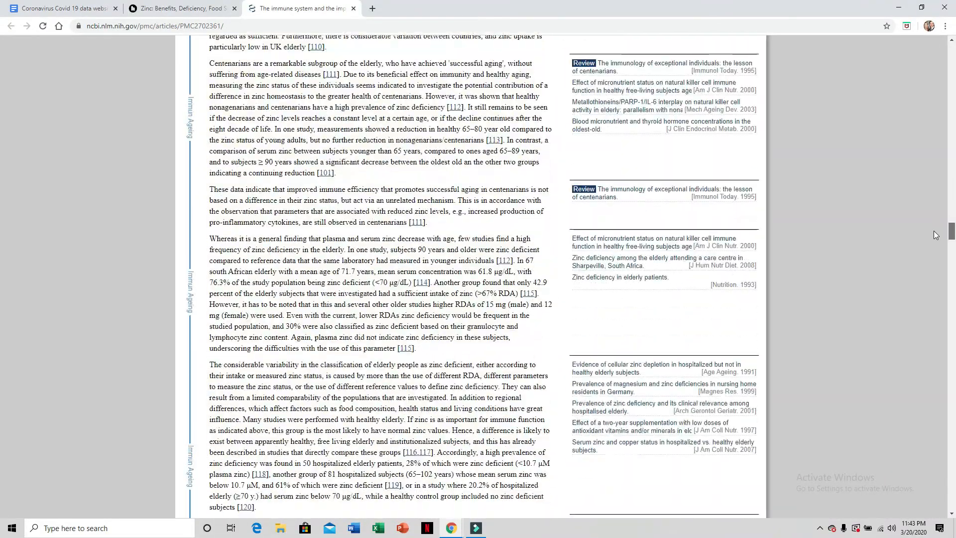
{"action": "scroll", "scroll_direction": "down", "scroll_amount": 3}
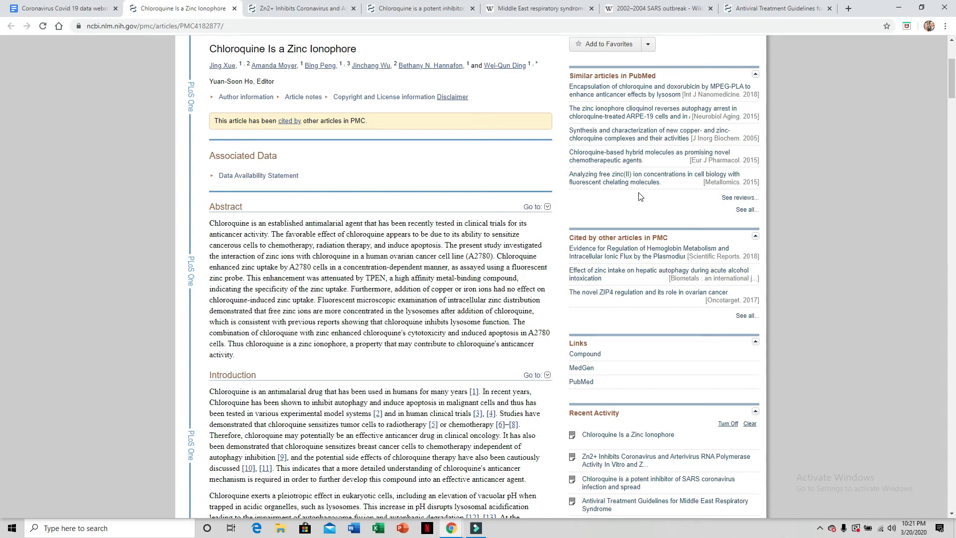
{"action": "mouse_move", "coordinate": [949, 86]}
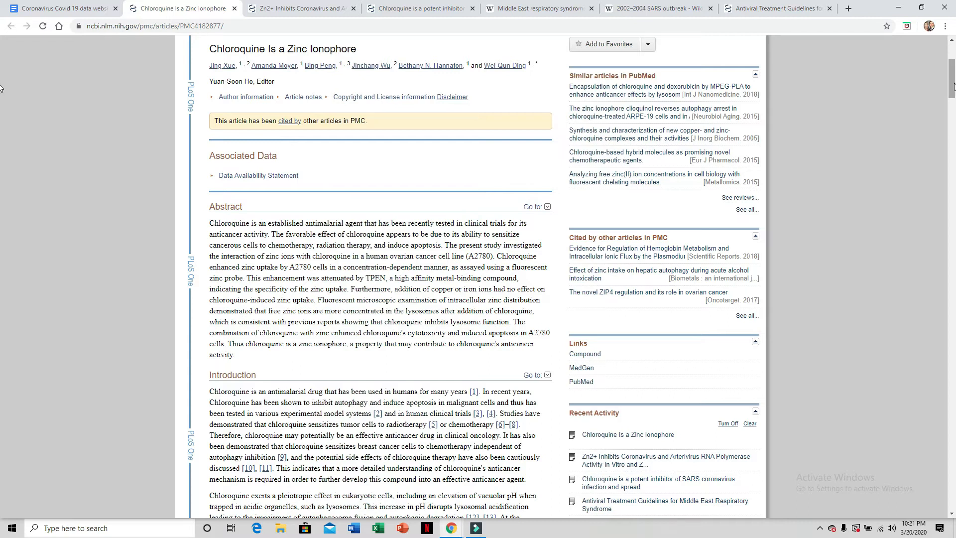
{"action": "mouse_move", "coordinate": [953, 85]}
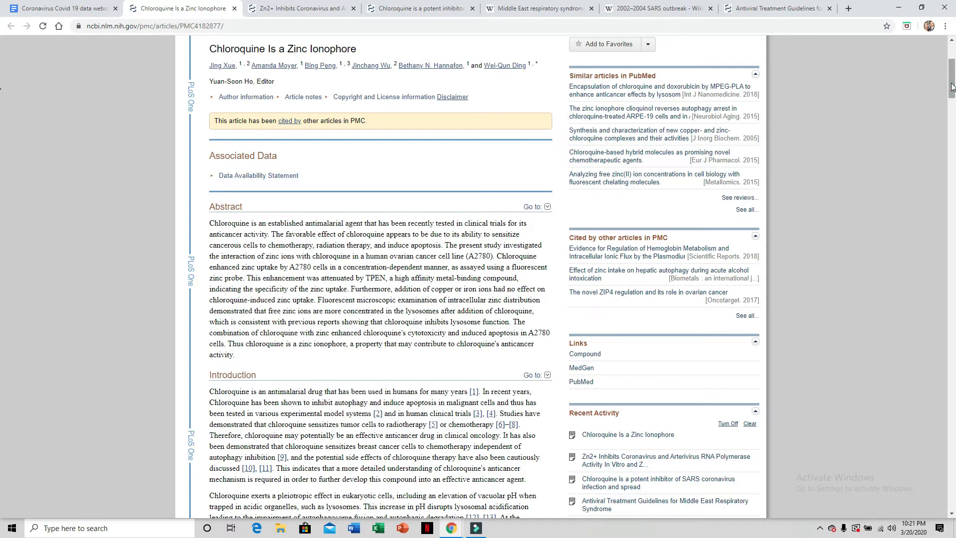
{"action": "scroll", "scroll_direction": "down", "scroll_amount": 3}
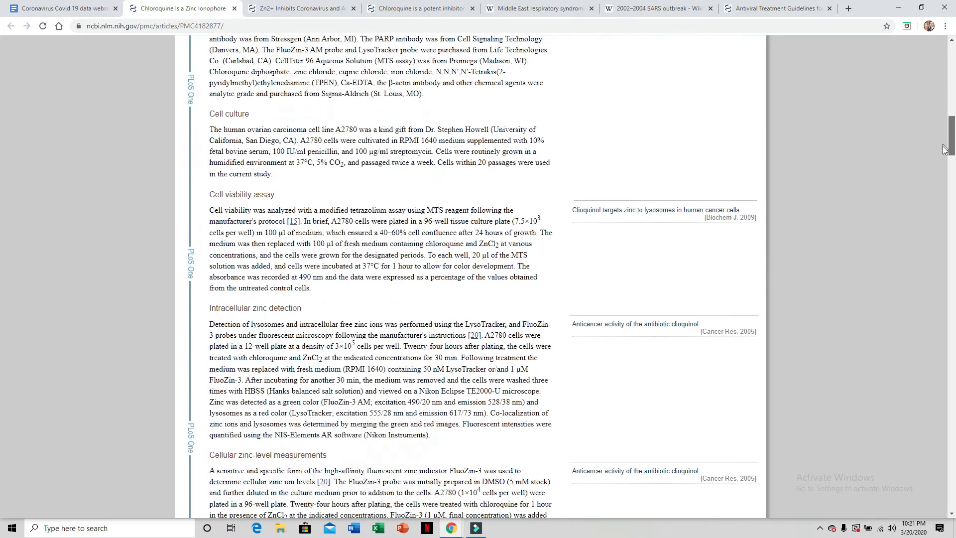
{"action": "scroll", "scroll_direction": "down", "scroll_amount": 3}
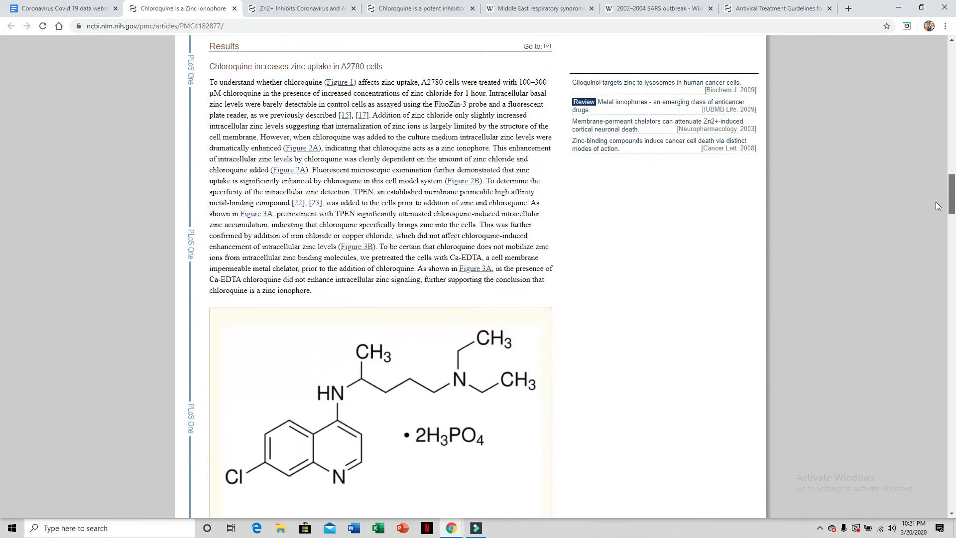
{"action": "scroll", "scroll_direction": "down", "scroll_amount": 3}
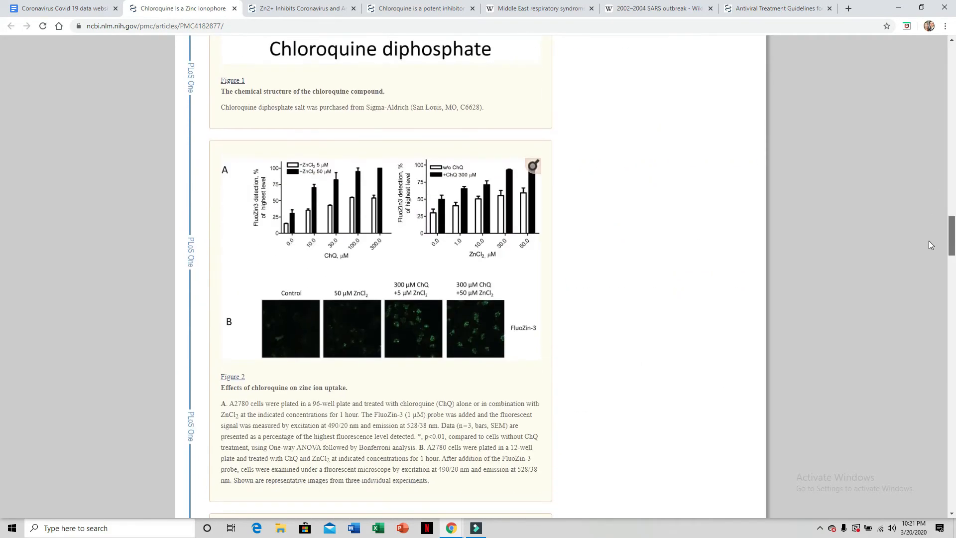
{"action": "scroll", "scroll_direction": "down", "scroll_amount": 3}
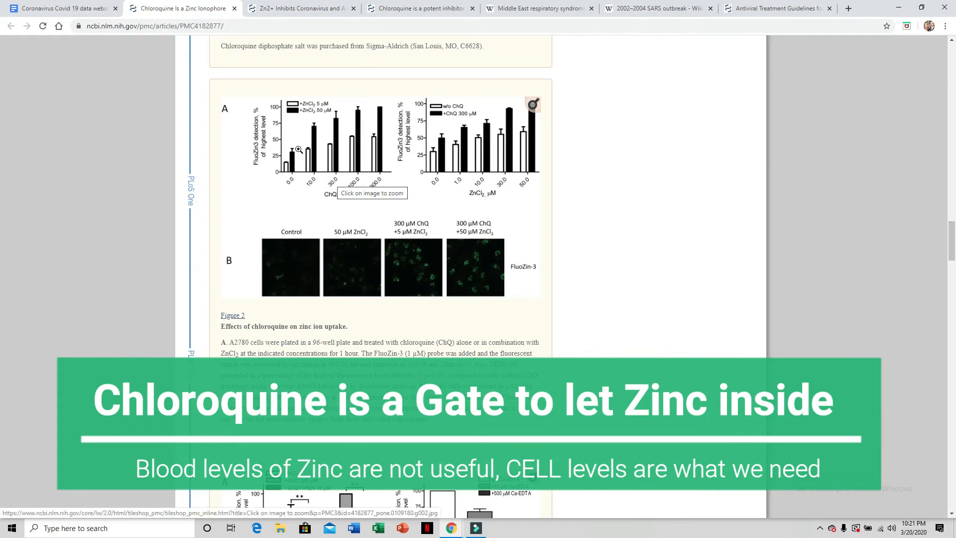
{"action": "mouse_move", "coordinate": [280, 169]}
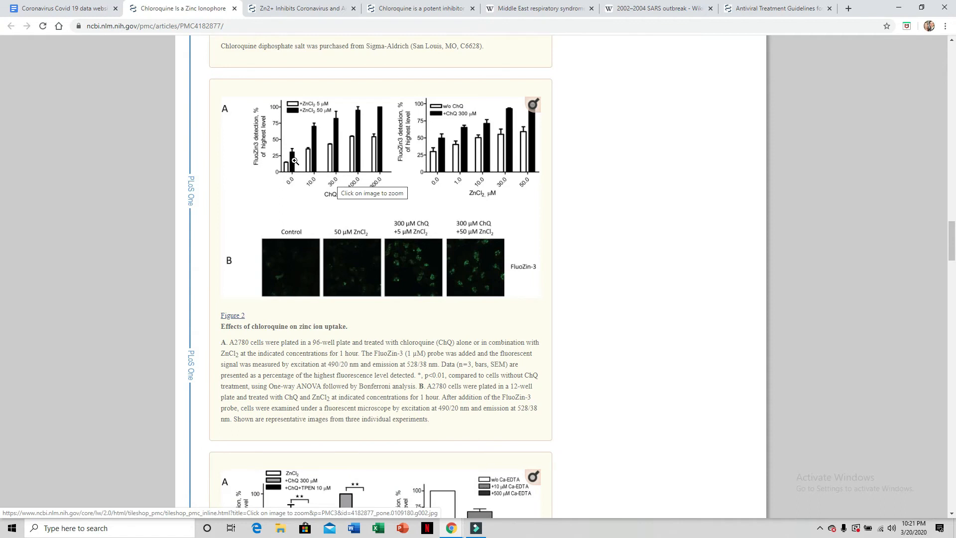
{"action": "mouse_move", "coordinate": [301, 183]}
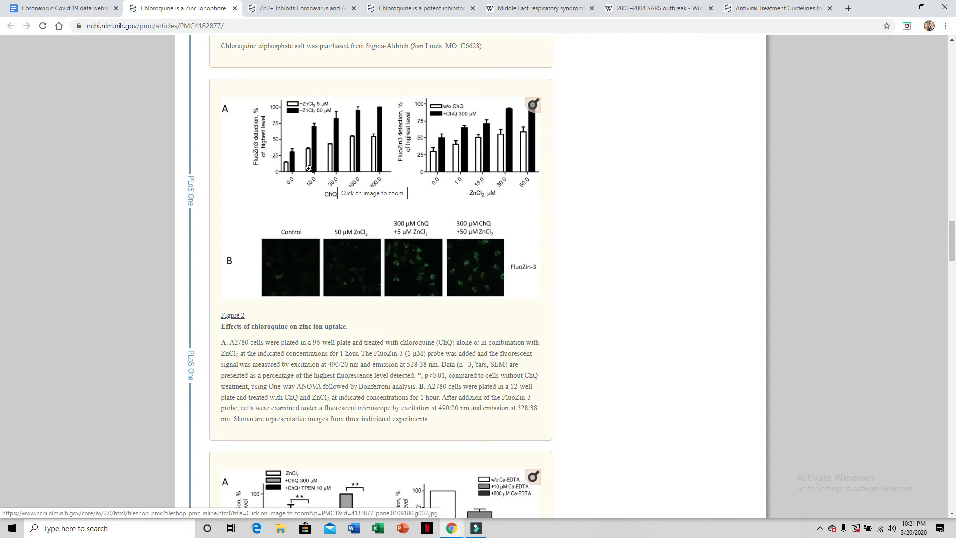
{"action": "mouse_move", "coordinate": [290, 146]}
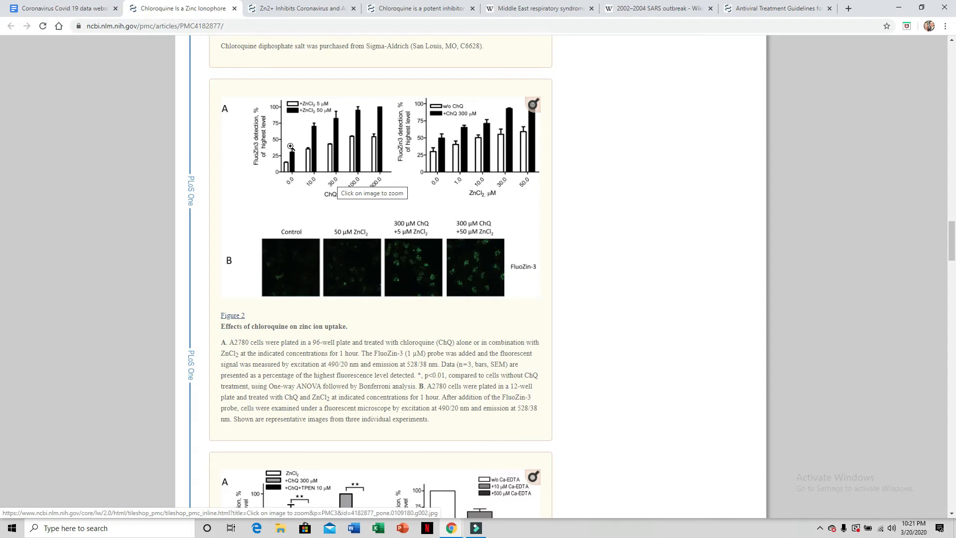
{"action": "mouse_move", "coordinate": [310, 151]}
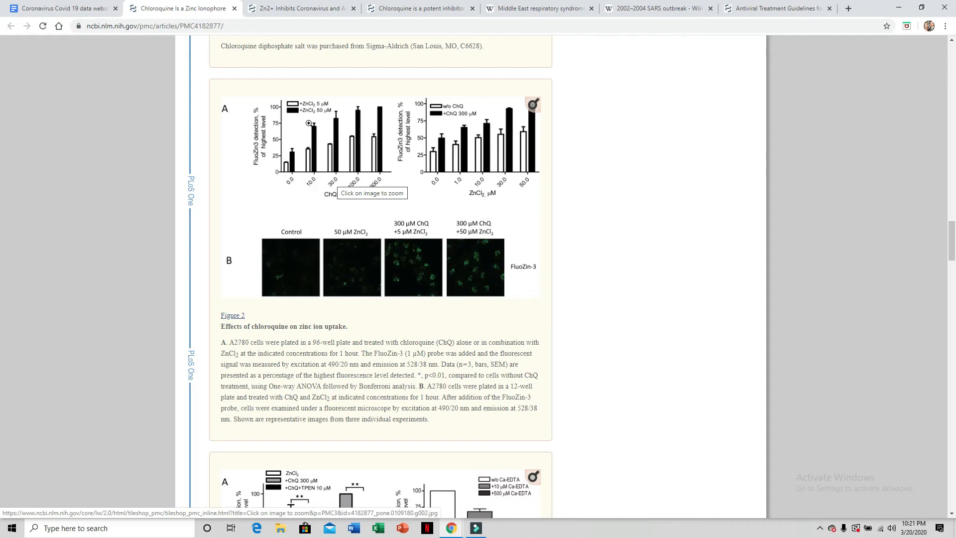
{"action": "mouse_move", "coordinate": [323, 165]}
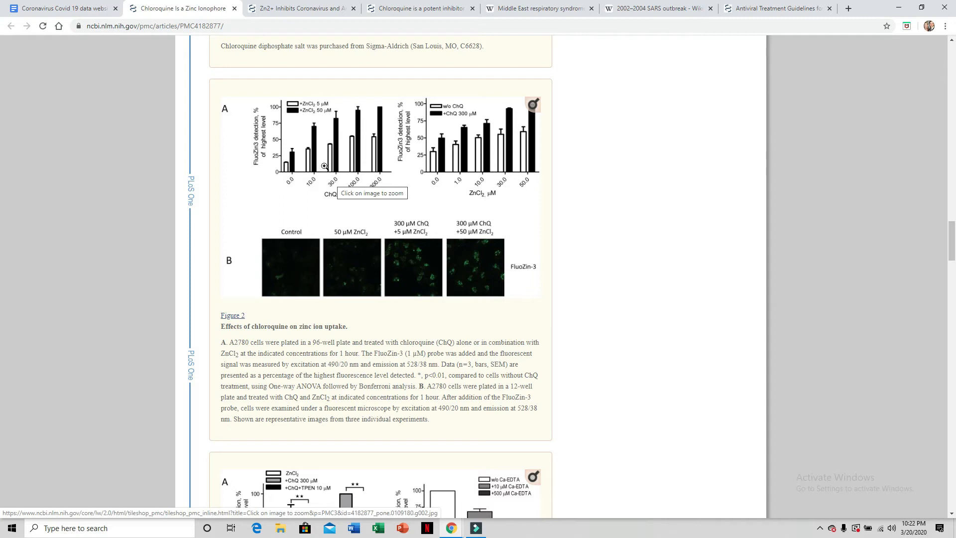
{"action": "mouse_move", "coordinate": [337, 113]}
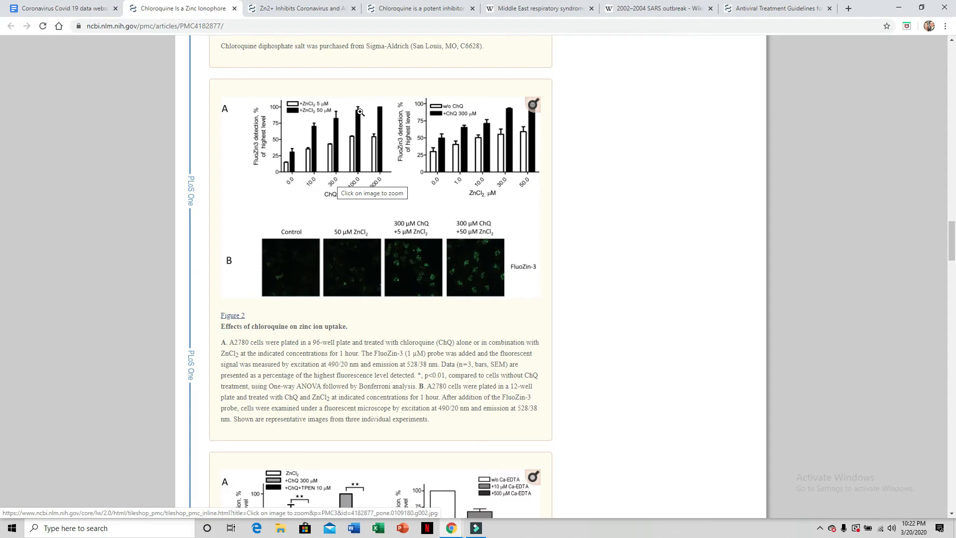
{"action": "mouse_move", "coordinate": [381, 111]}
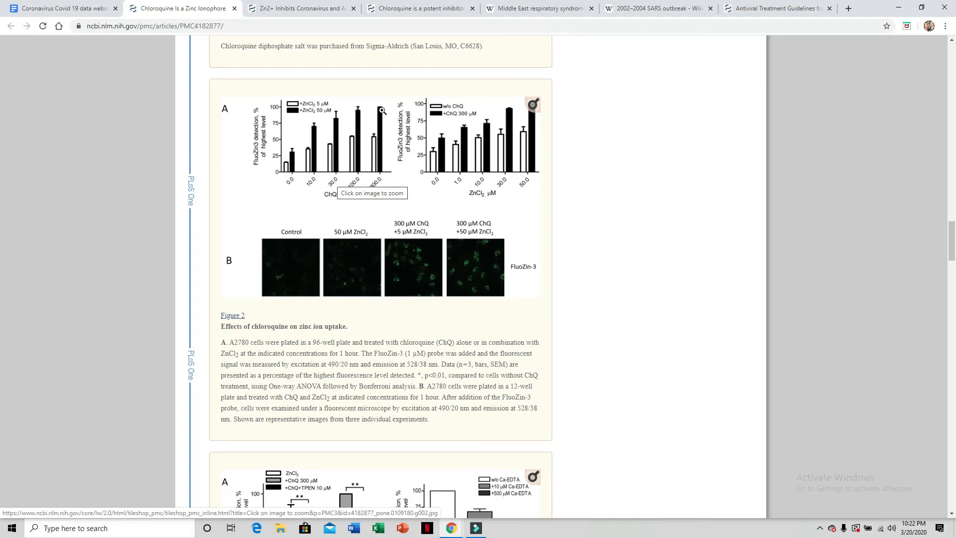
{"action": "mouse_move", "coordinate": [381, 133]}
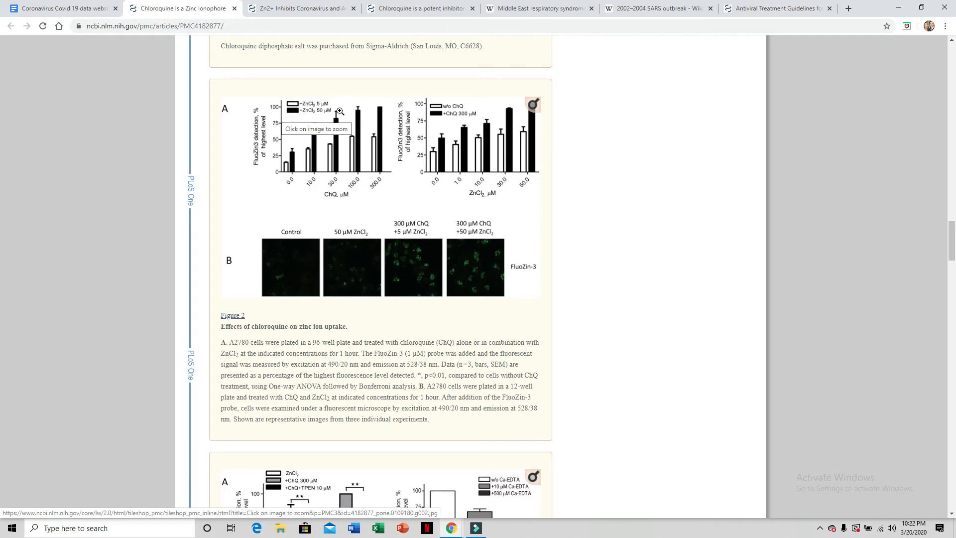
{"action": "mouse_move", "coordinate": [381, 180]}
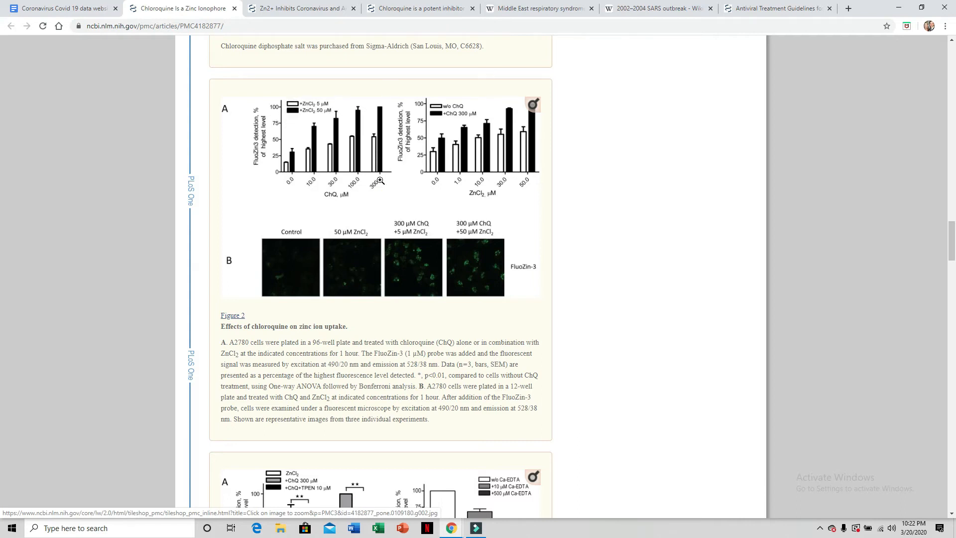
{"action": "mouse_move", "coordinate": [378, 194]}
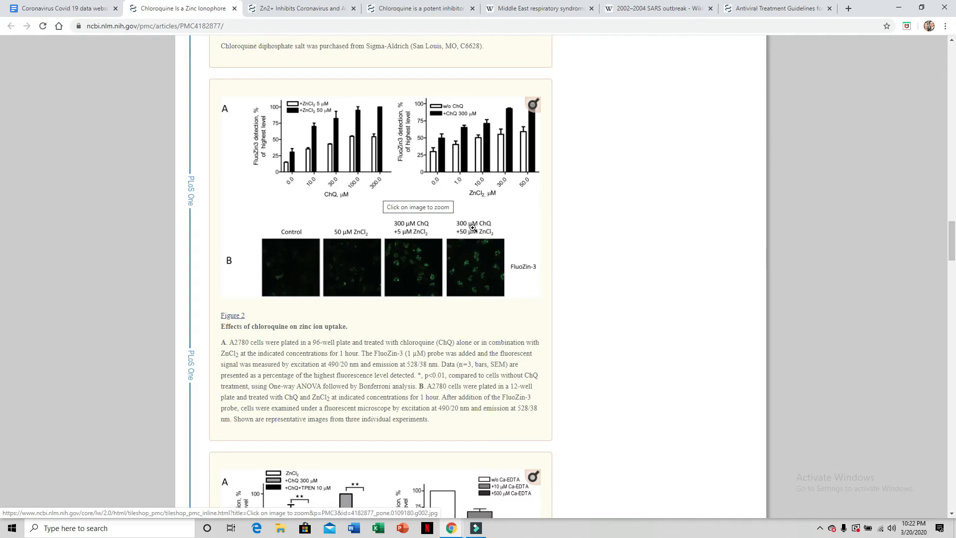
{"action": "mouse_move", "coordinate": [469, 278]}
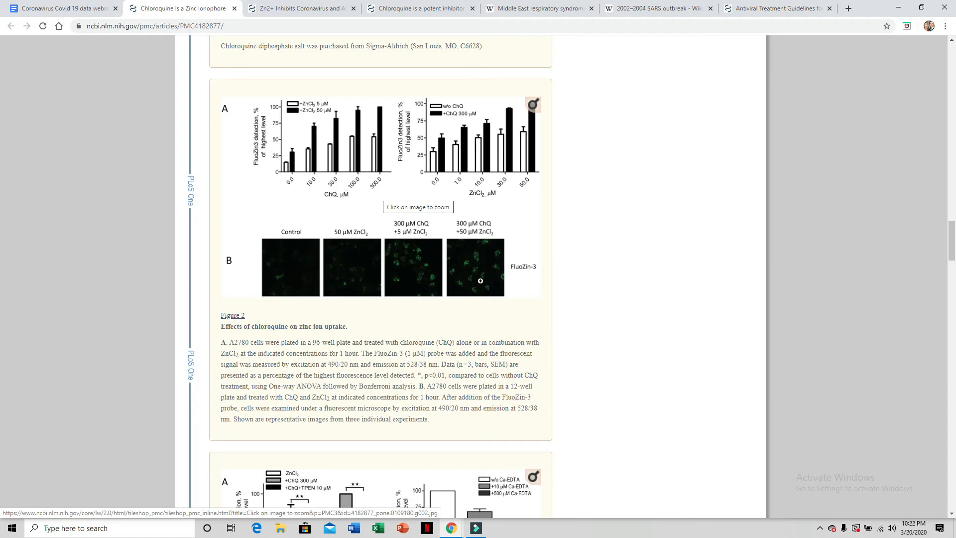
{"action": "mouse_move", "coordinate": [3, 236]}
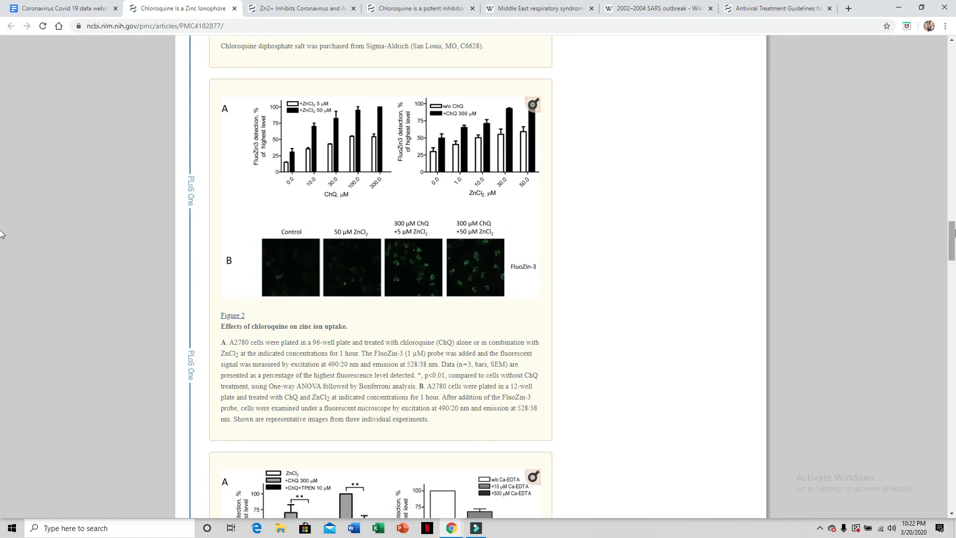
Scroll the chloroquine zinc ionophore article past Figure 3 to Figure 4 and the lysosome section
{"action": "scroll", "scroll_direction": "down", "scroll_amount": 3}
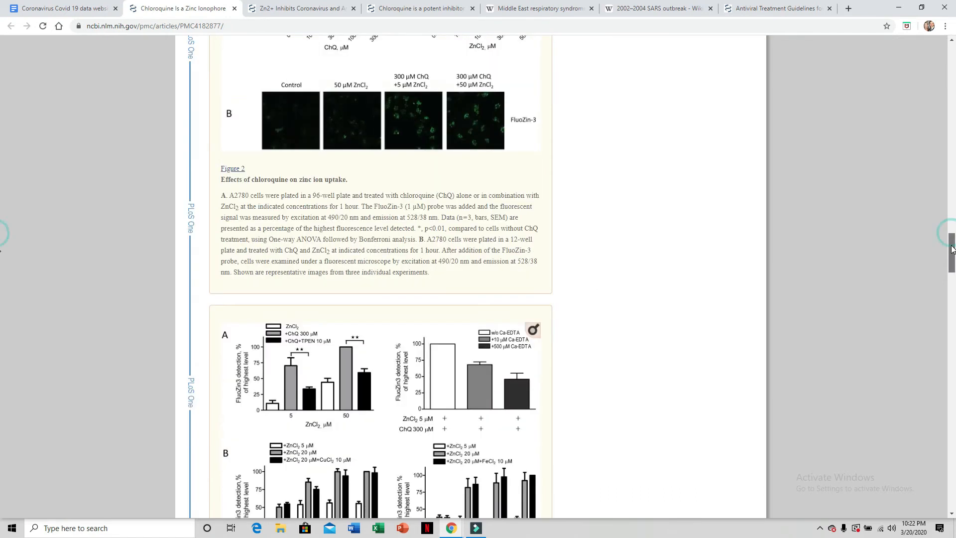
{"action": "scroll", "scroll_direction": "down", "scroll_amount": 3}
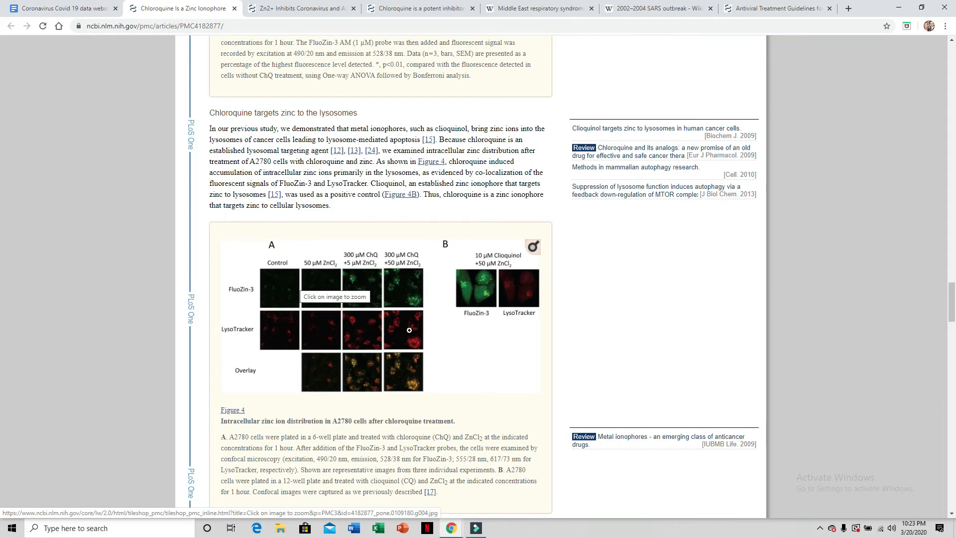
{"action": "mouse_move", "coordinate": [413, 280]}
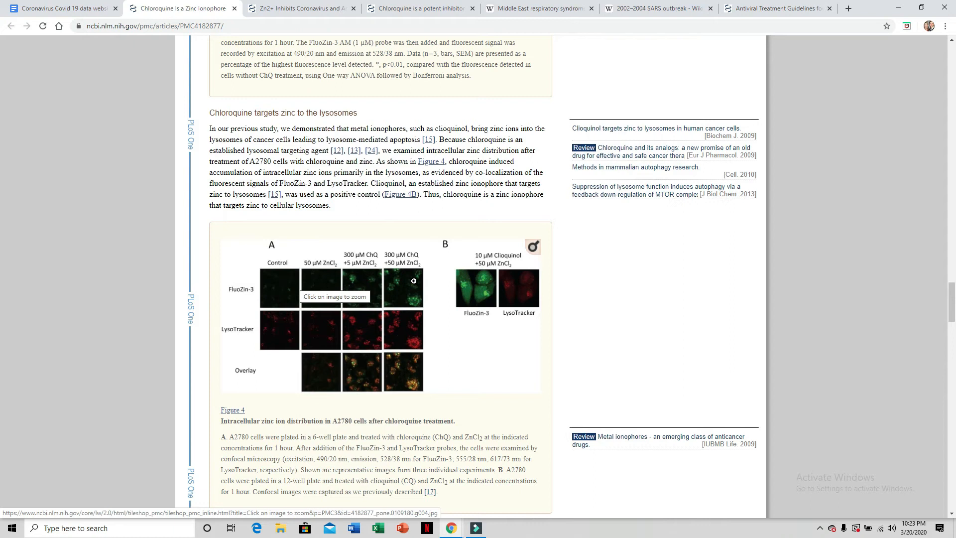
{"action": "mouse_move", "coordinate": [414, 285]}
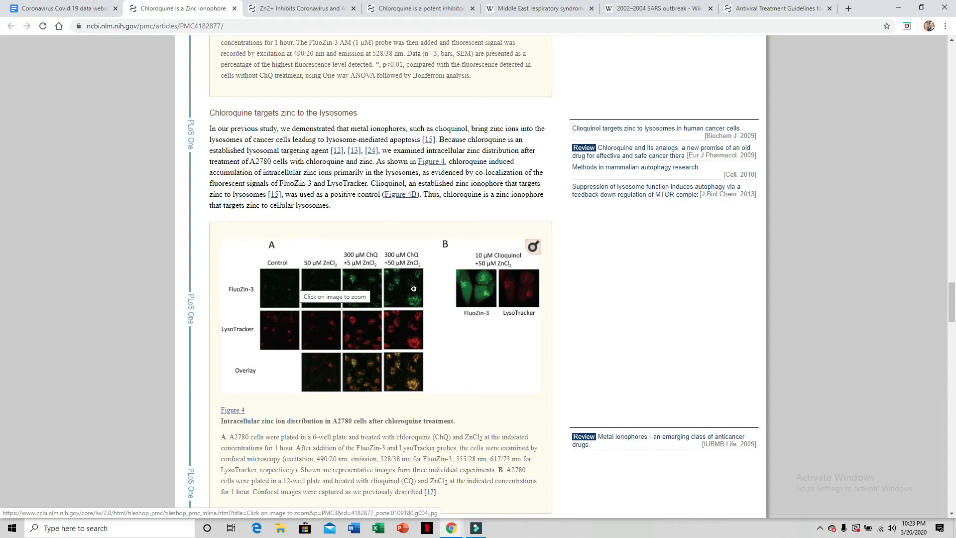
{"action": "mouse_move", "coordinate": [395, 337]}
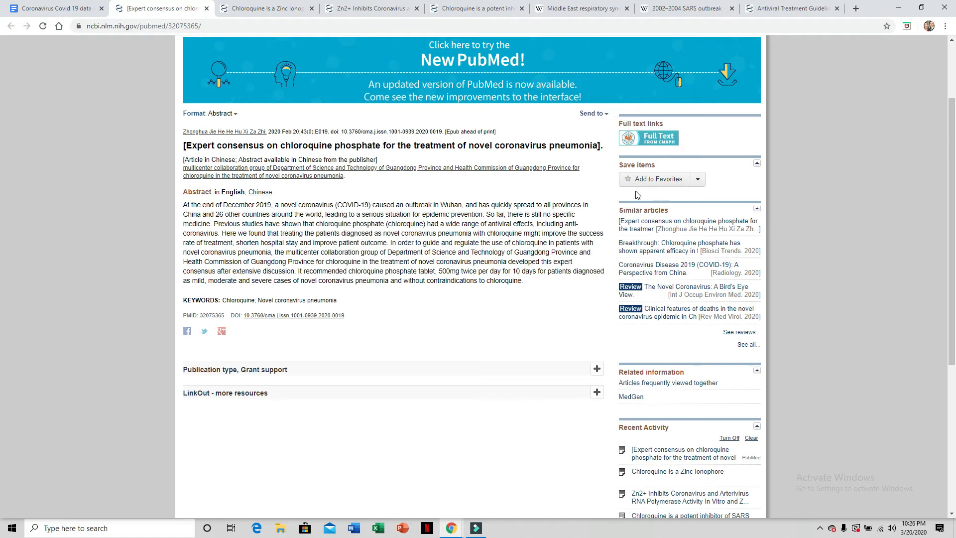
Switch to the Antiviral Treatment Guidelines tab and scroll to section 6, Table 1
{"action": "left_click", "coordinate": [796, 9]}
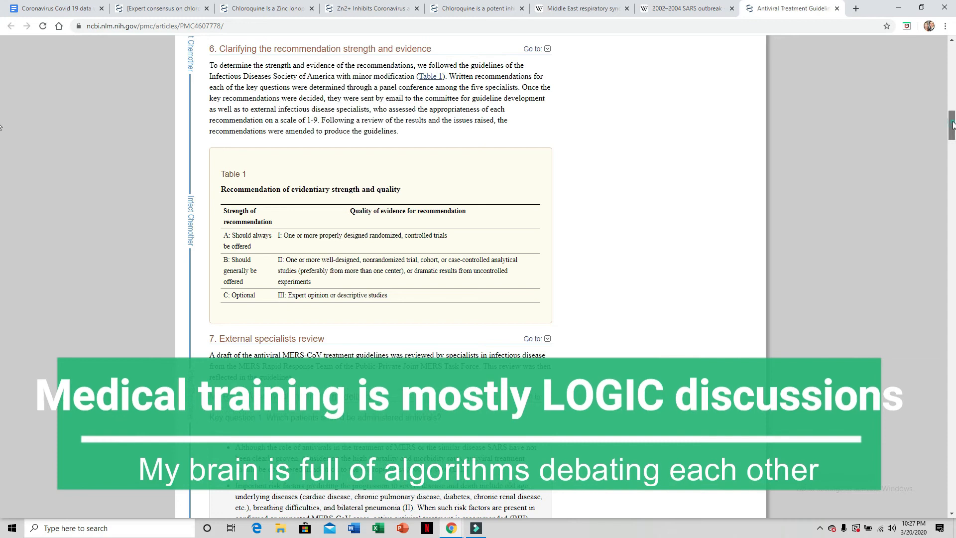
{"action": "scroll", "scroll_direction": "down", "scroll_amount": 3}
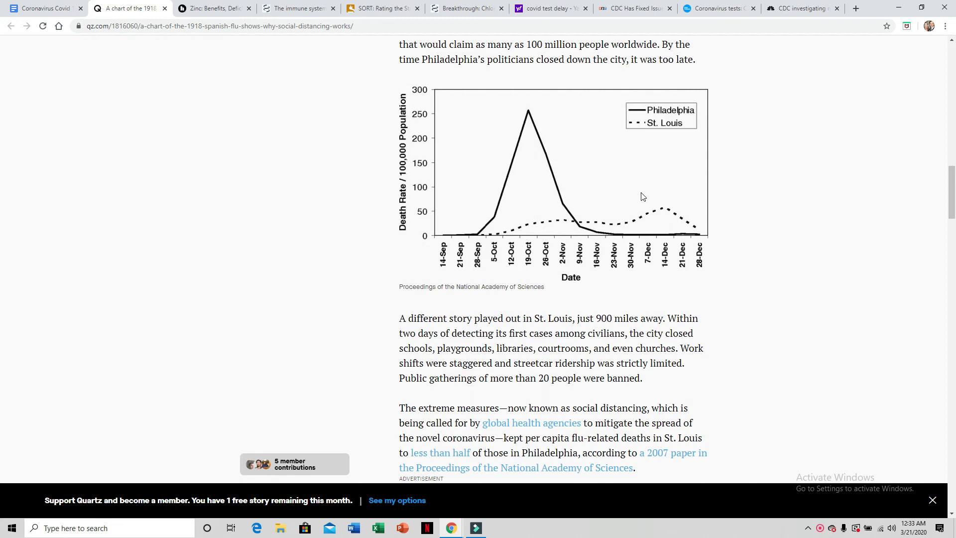
{"action": "mouse_move", "coordinate": [587, 385]}
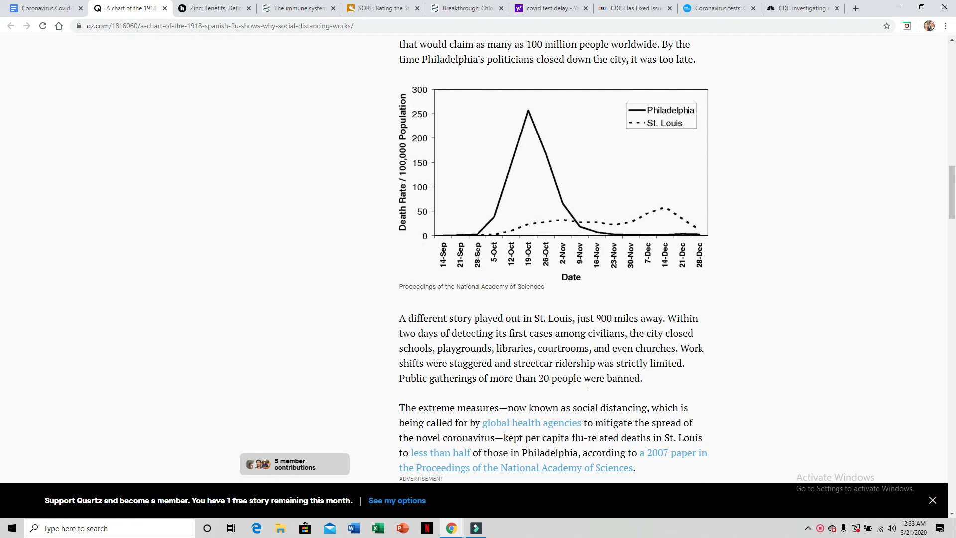